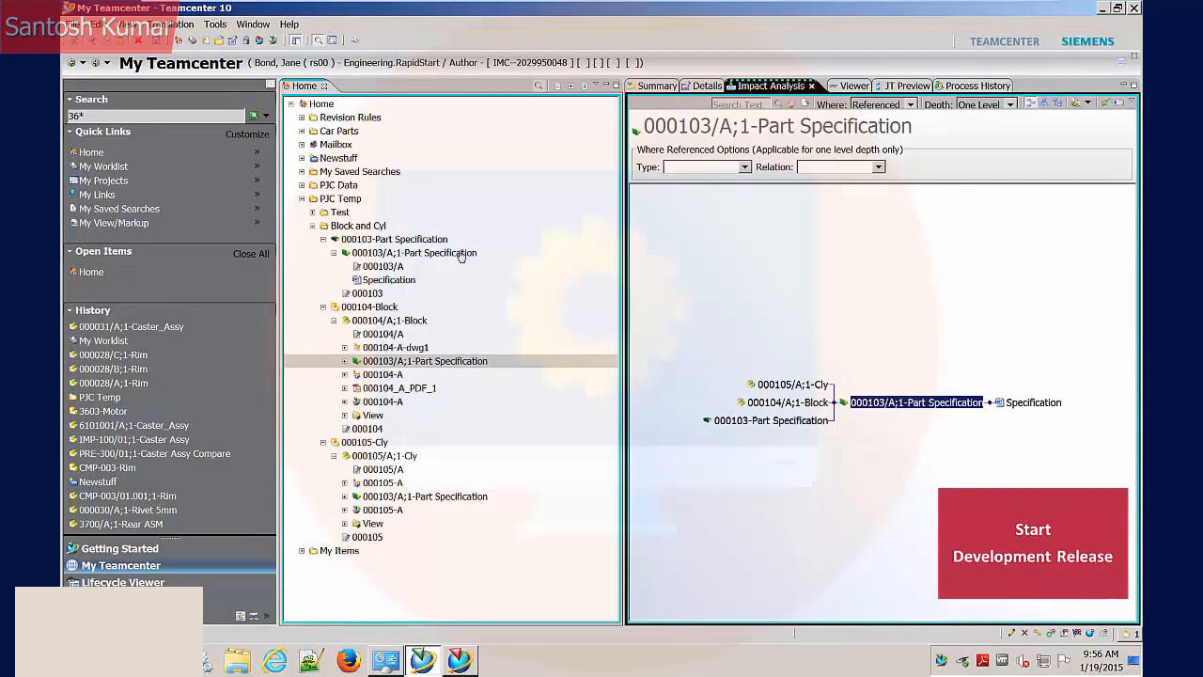
- Select revision 000103/A;1-Part Specification and bring up the File > New object options
{"action": "left_click", "coordinate": [413, 251]}
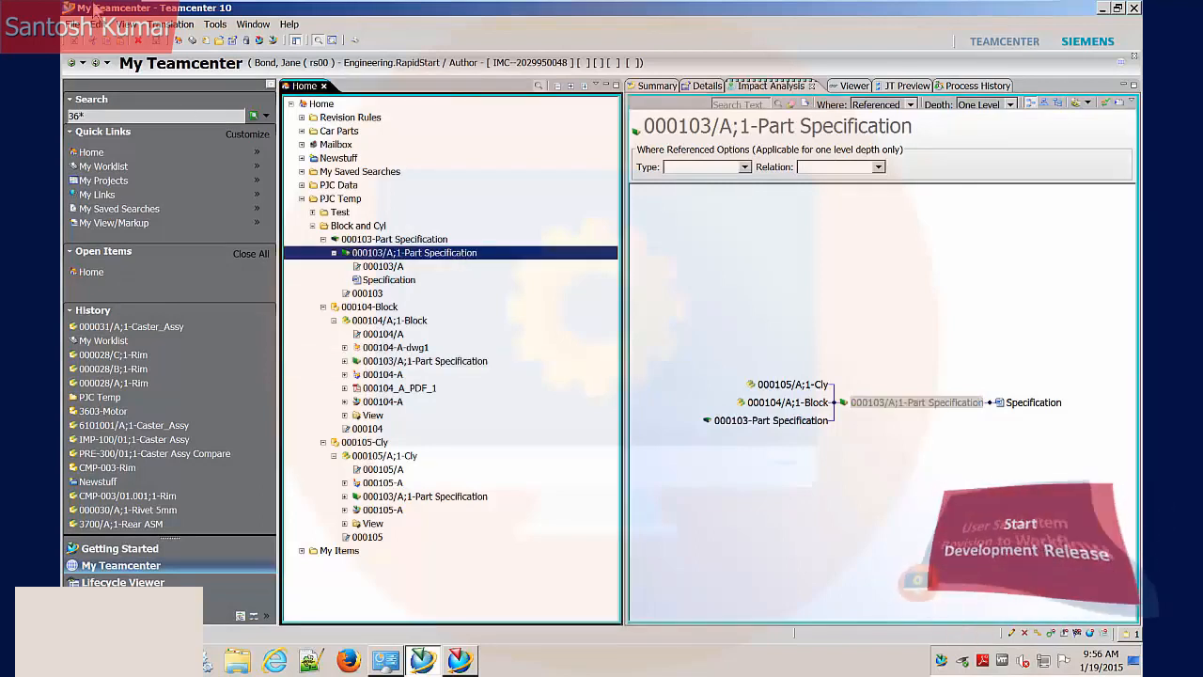
{"action": "left_click", "coordinate": [75, 22]}
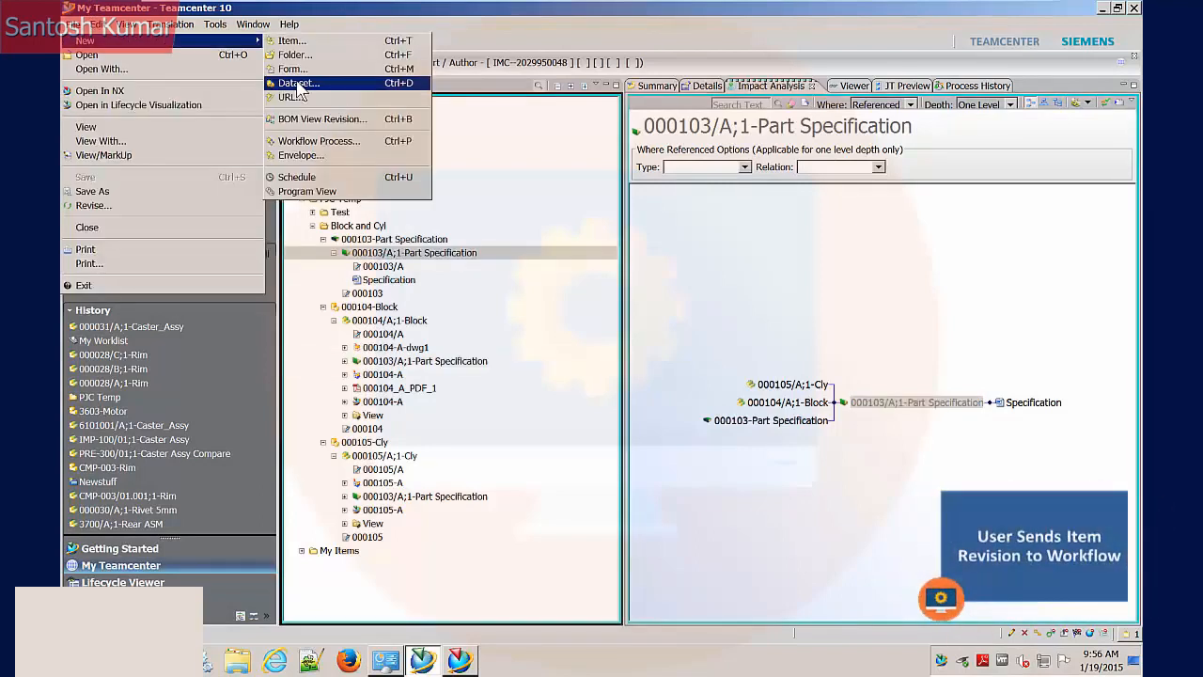
{"action": "mouse_move", "coordinate": [305, 141]}
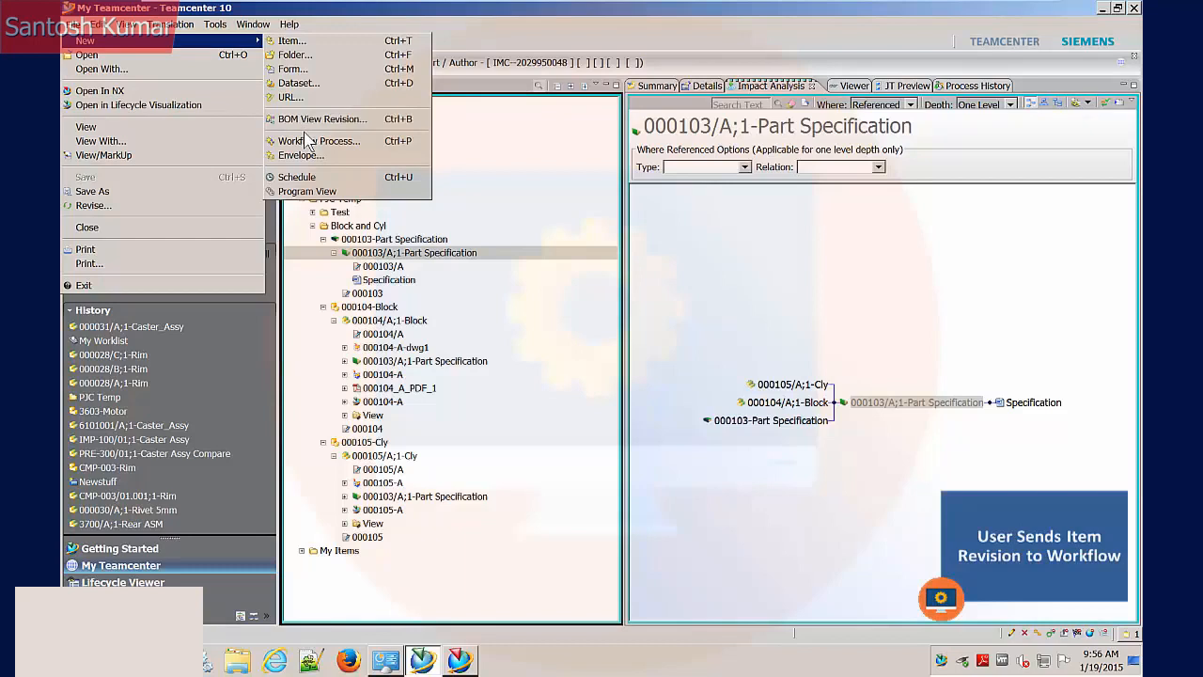
{"action": "mouse_move", "coordinate": [319, 139]}
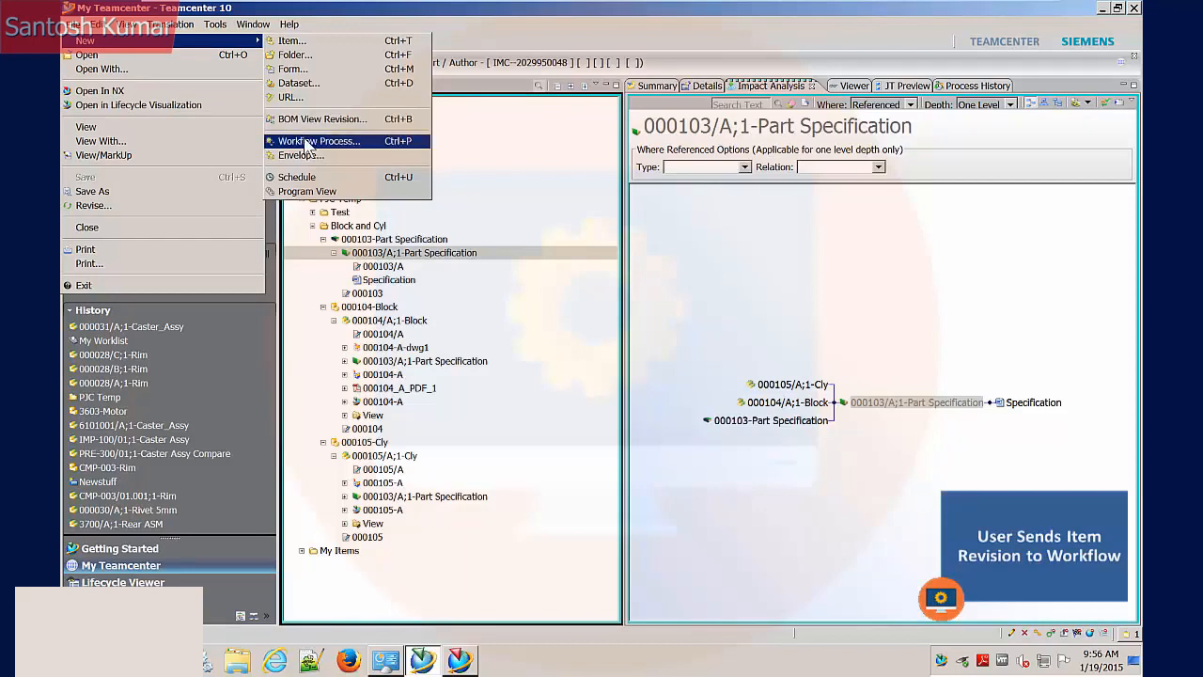
- Start a new workflow process for the revision using the Development Release process template
{"action": "left_click", "coordinate": [319, 139]}
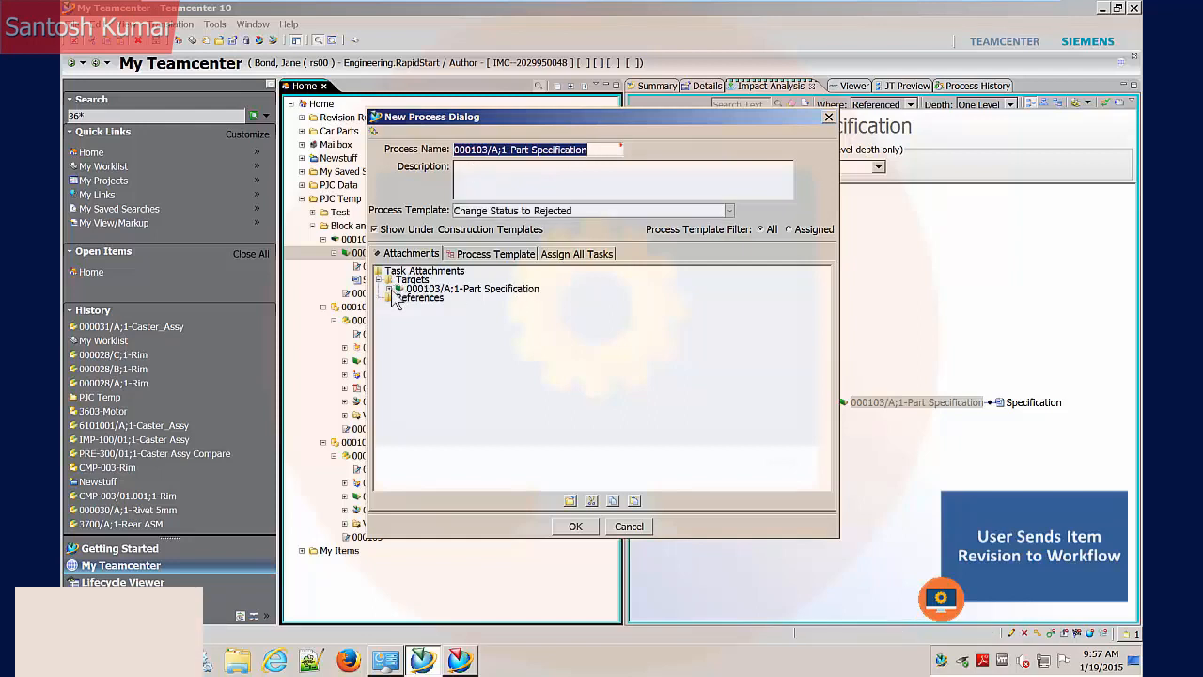
{"action": "left_click", "coordinate": [387, 289]}
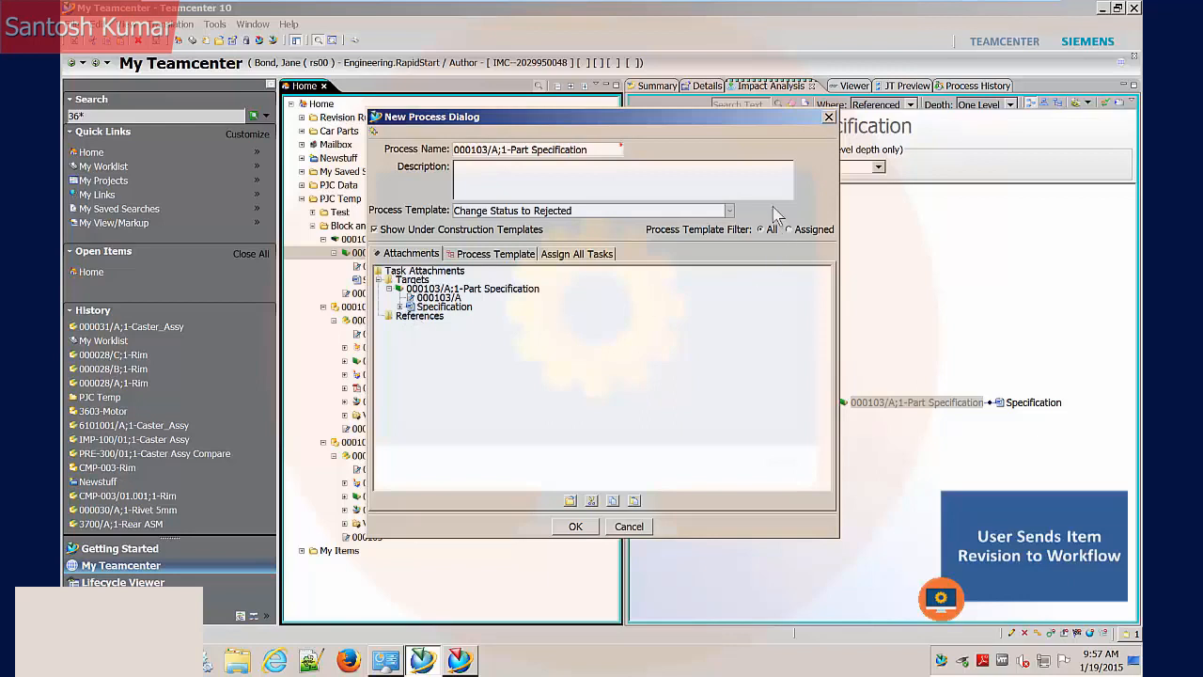
{"action": "left_click", "coordinate": [729, 211]}
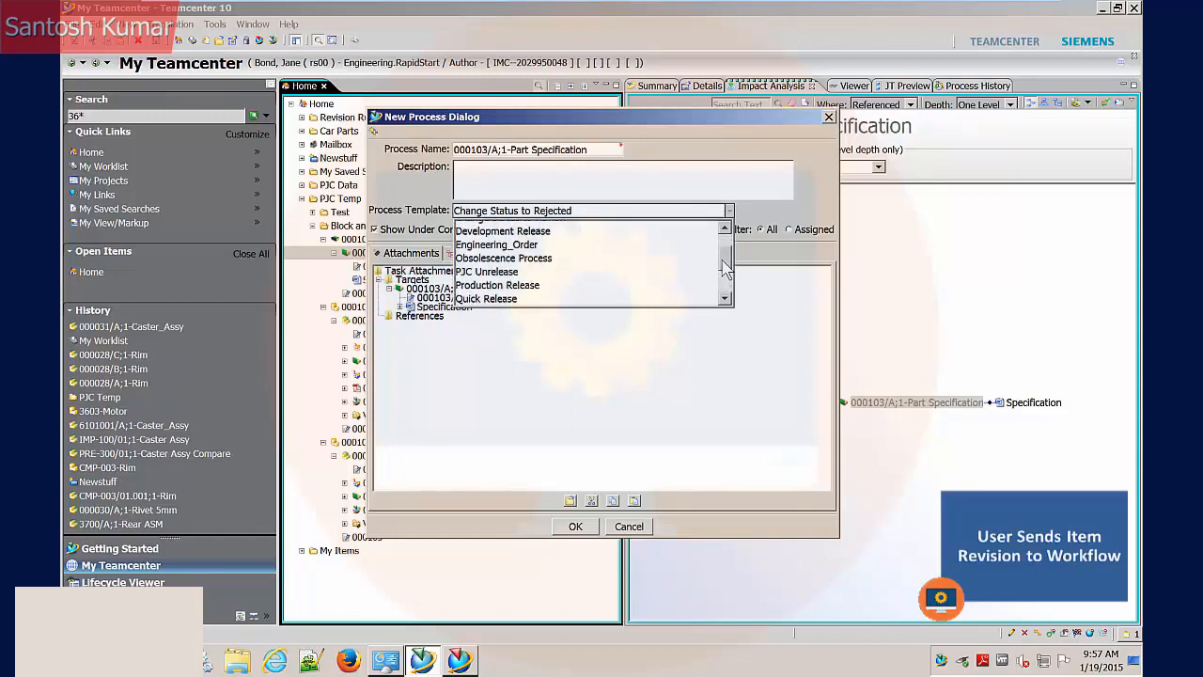
{"action": "left_click", "coordinate": [504, 229]}
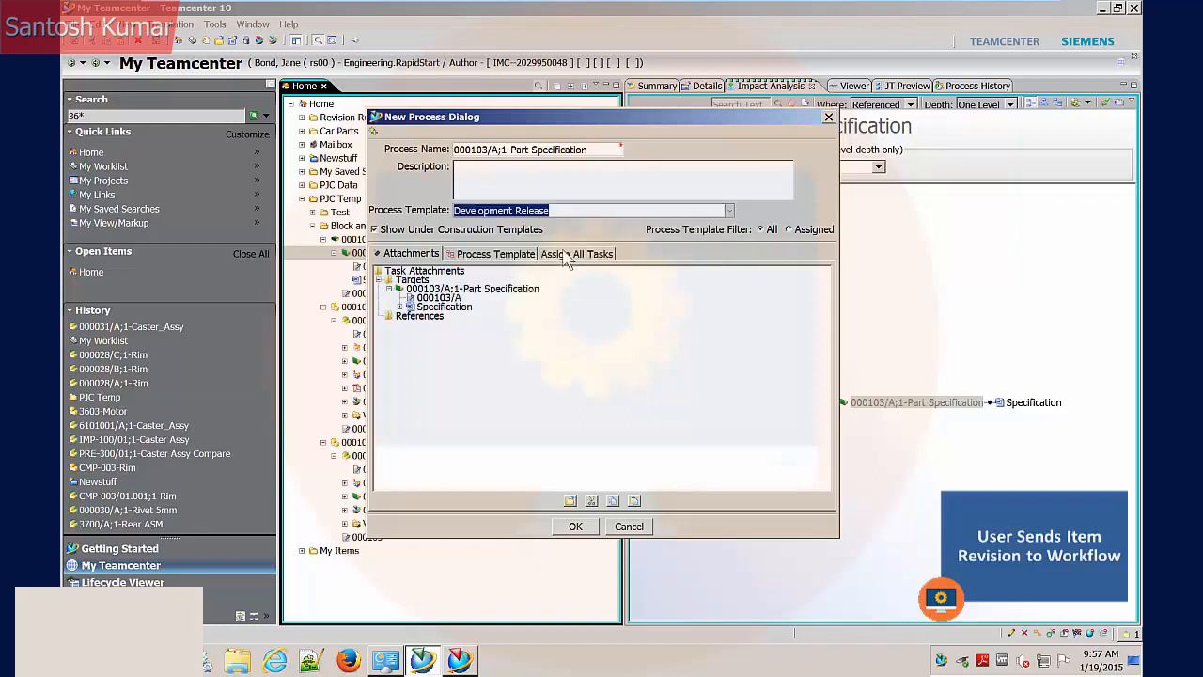
{"action": "mouse_move", "coordinate": [585, 235]}
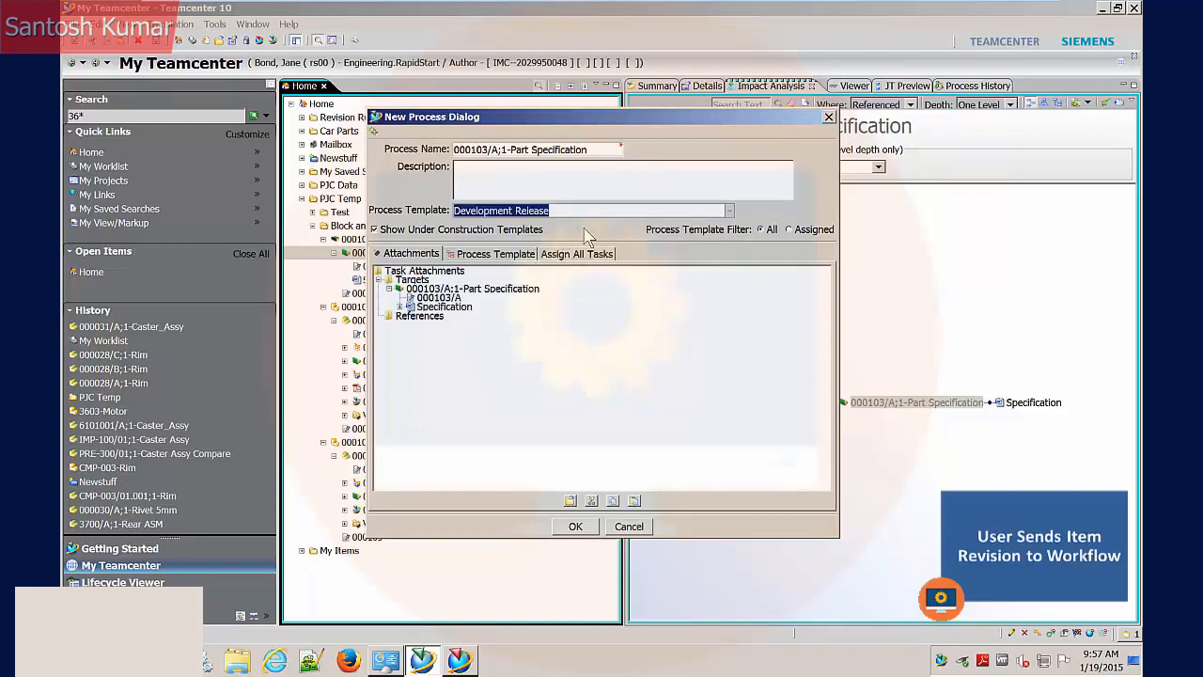
- Show the Development Release task diagram: start, self-check, approval, status, finish
{"action": "left_click", "coordinate": [497, 254]}
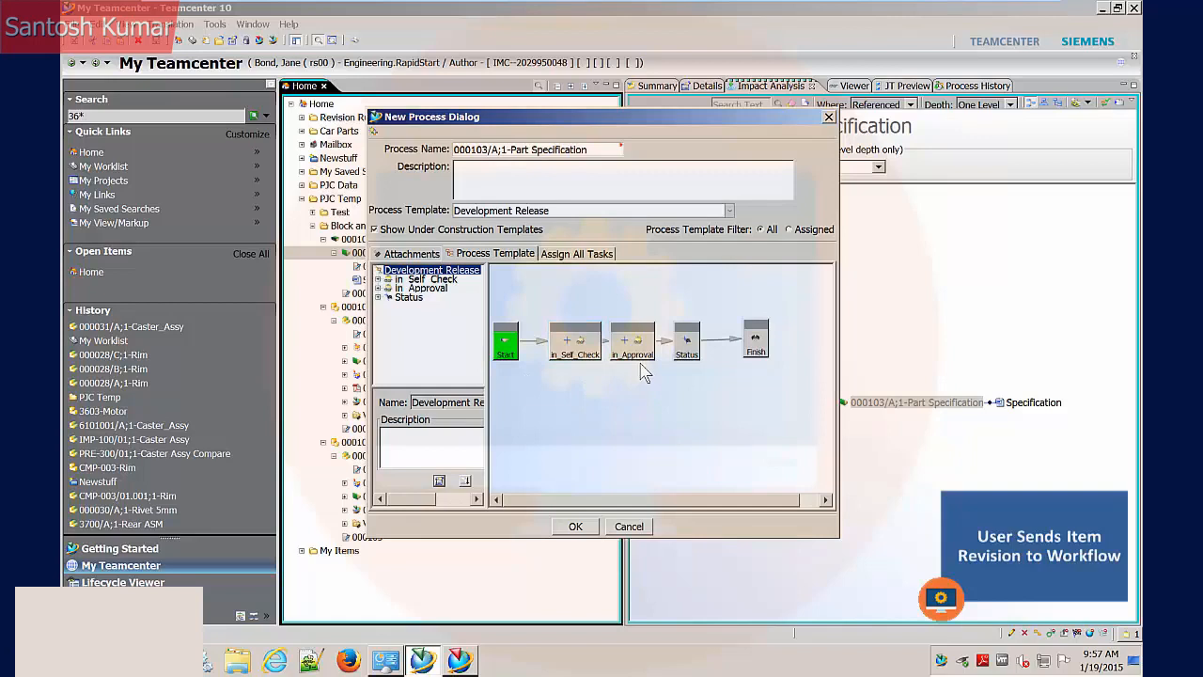
{"action": "mouse_move", "coordinate": [655, 384]}
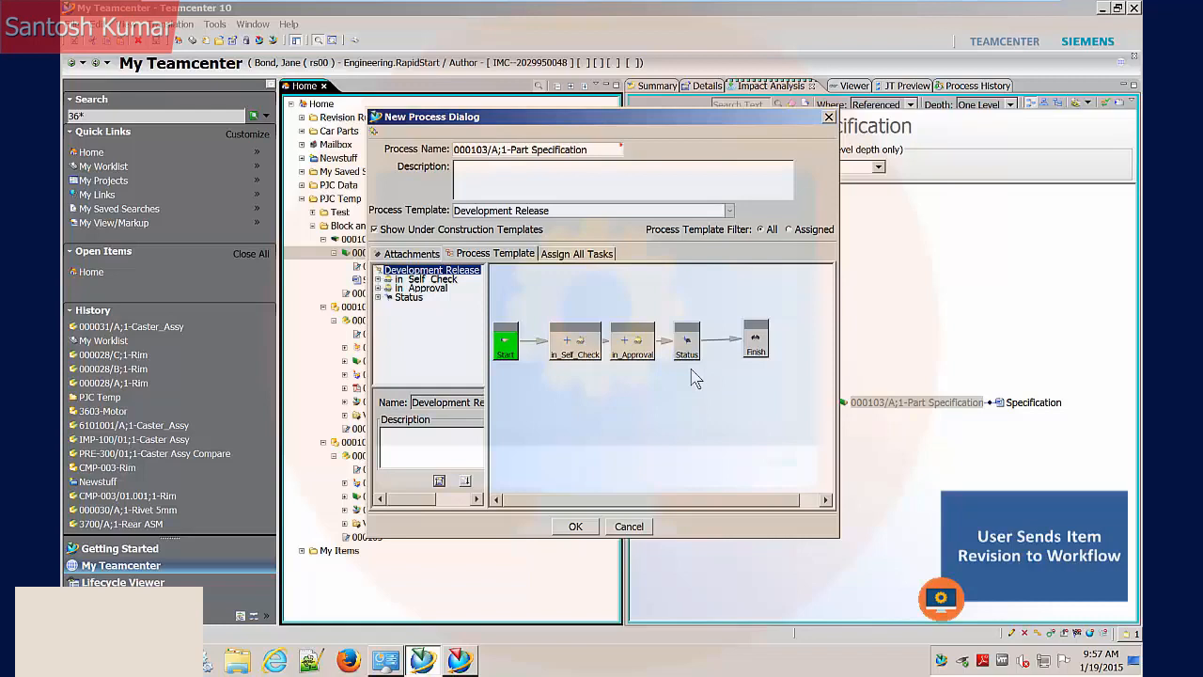
{"action": "mouse_move", "coordinate": [736, 380]}
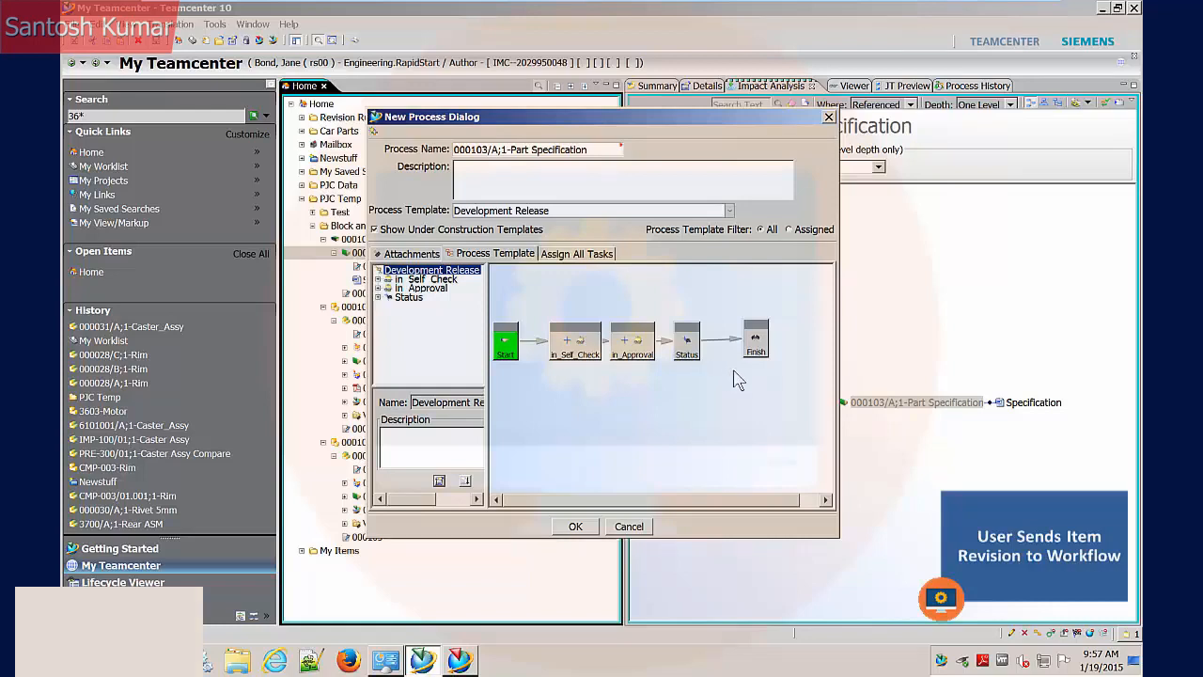
{"action": "mouse_move", "coordinate": [742, 380]}
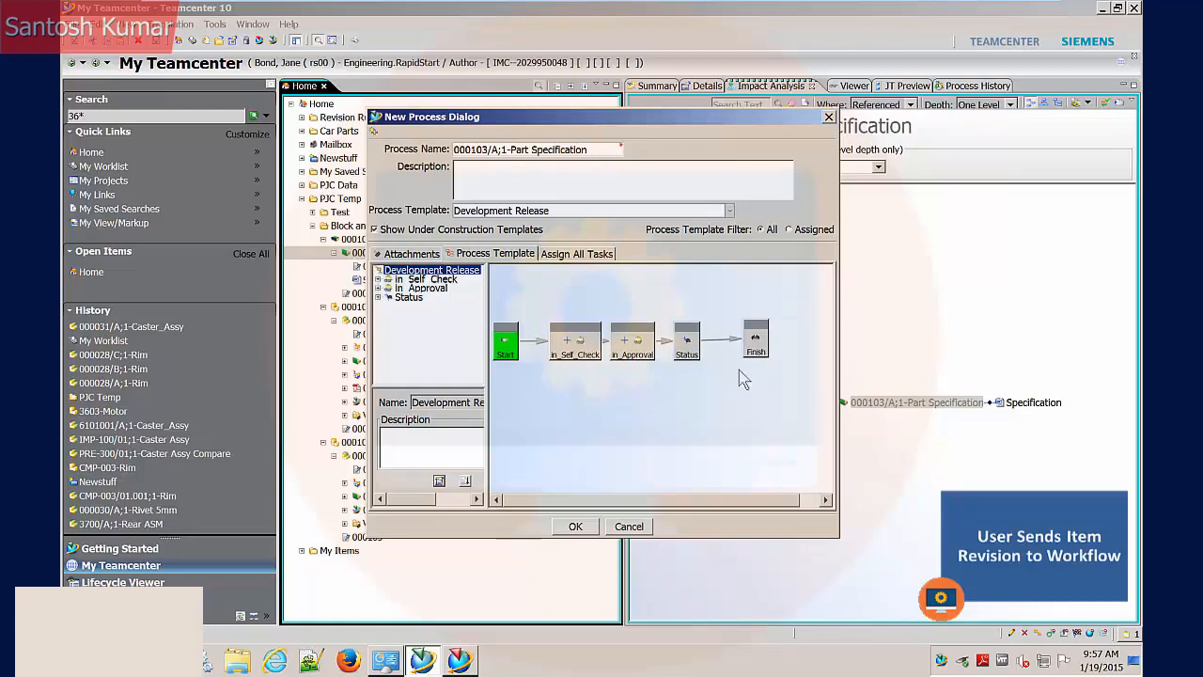
{"action": "mouse_move", "coordinate": [760, 374]}
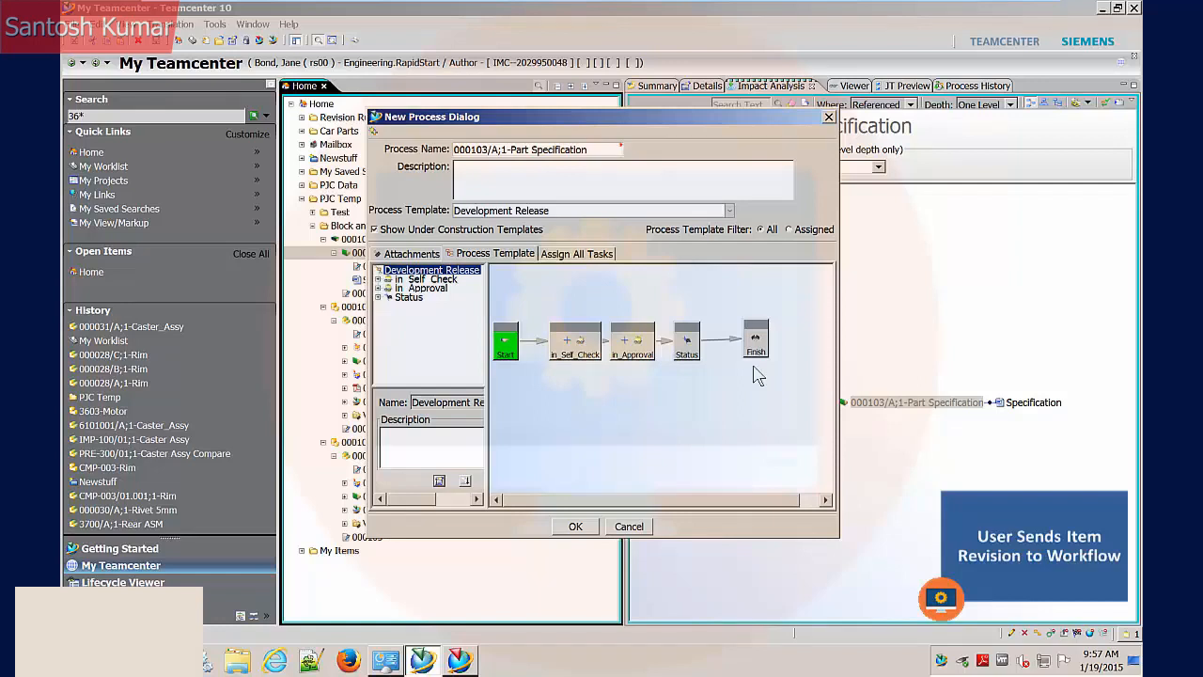
{"action": "mouse_move", "coordinate": [606, 272]}
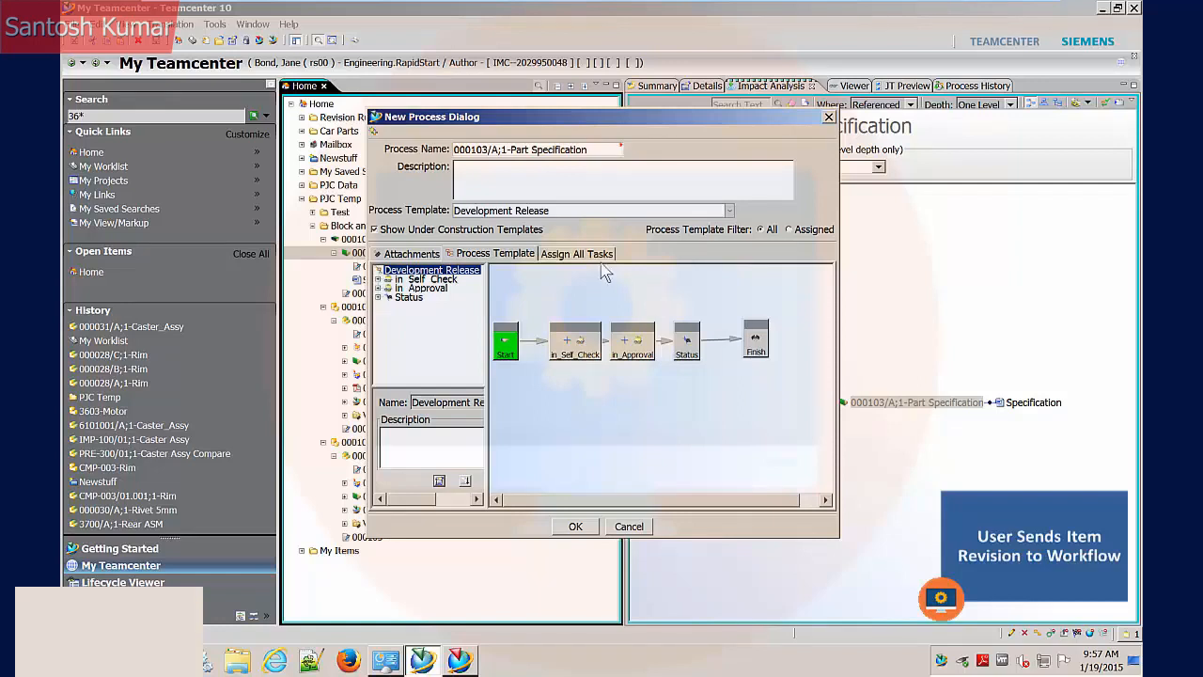
- Assign a reviewer from the organization to the self-check profile of the workflow tasks
{"action": "left_click", "coordinate": [577, 252]}
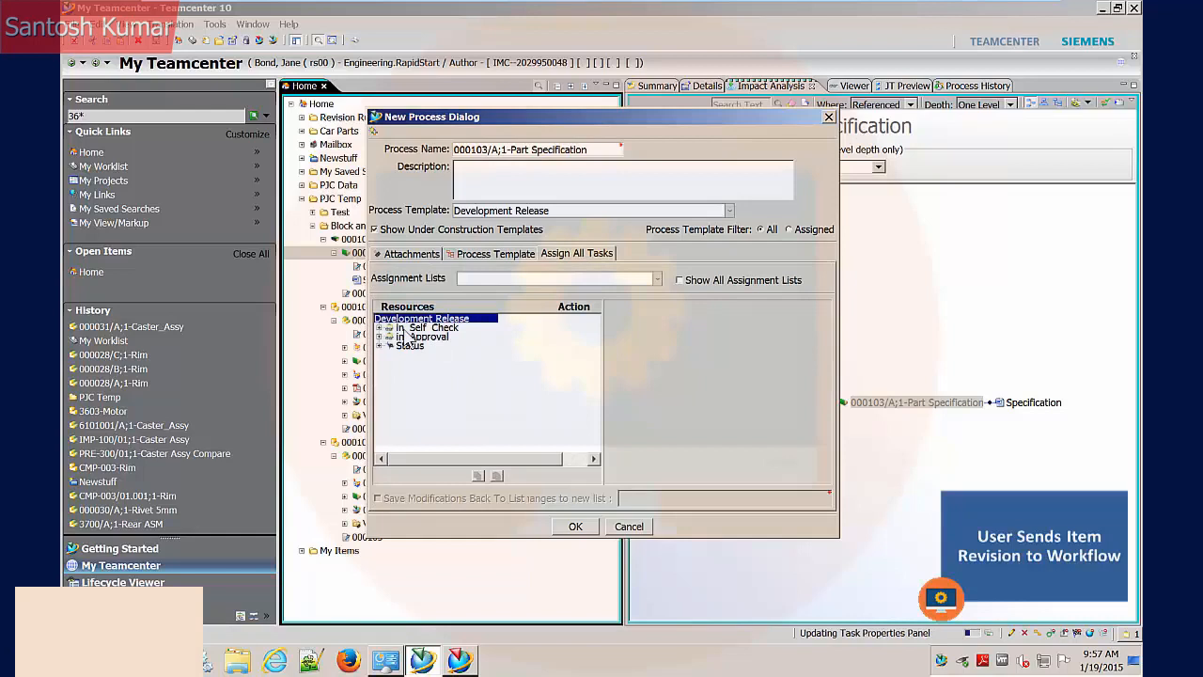
{"action": "left_click", "coordinate": [379, 327]}
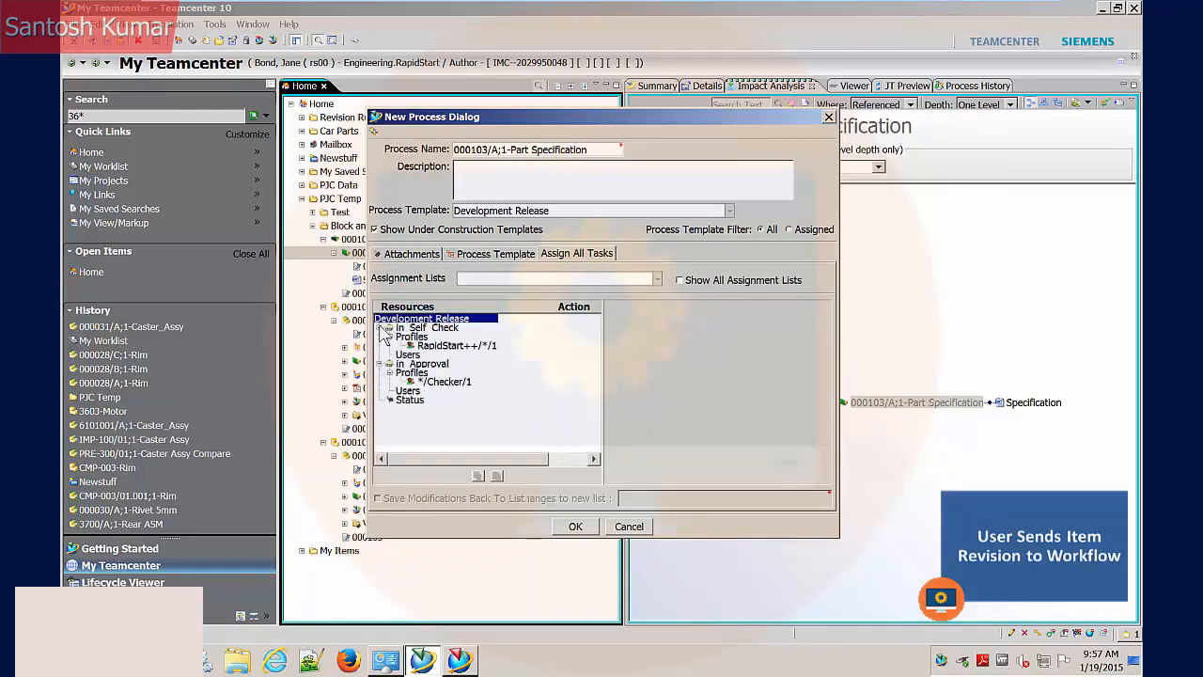
{"action": "left_click", "coordinate": [458, 346]}
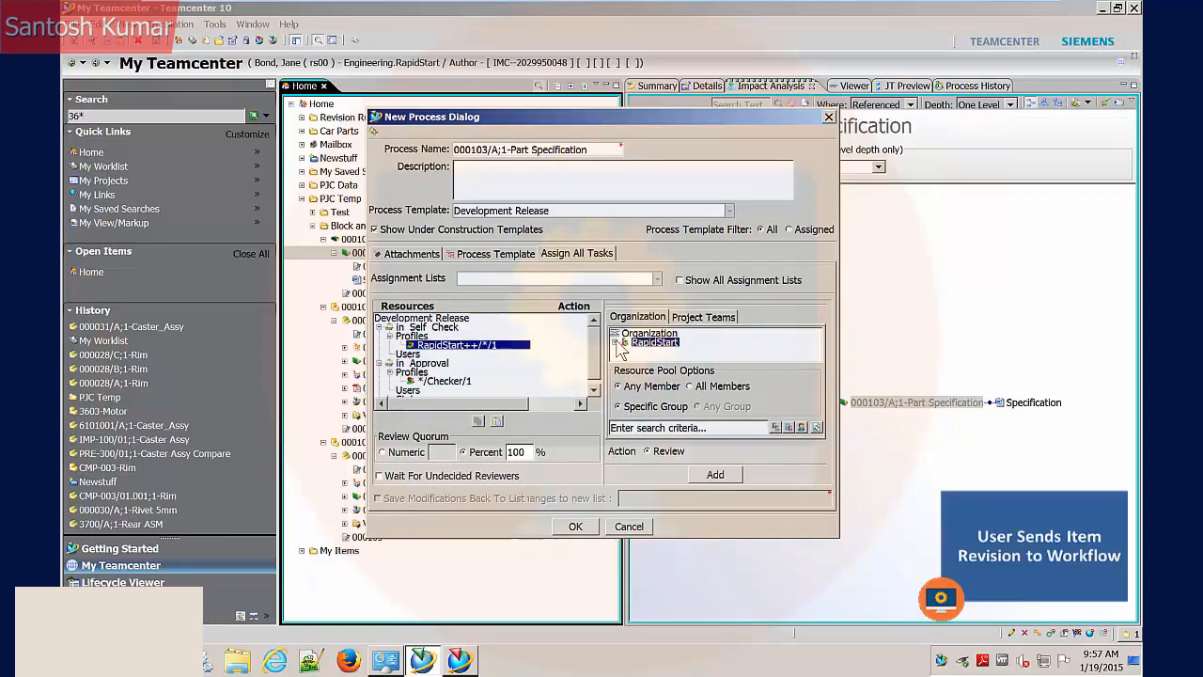
{"action": "left_click", "coordinate": [618, 332]}
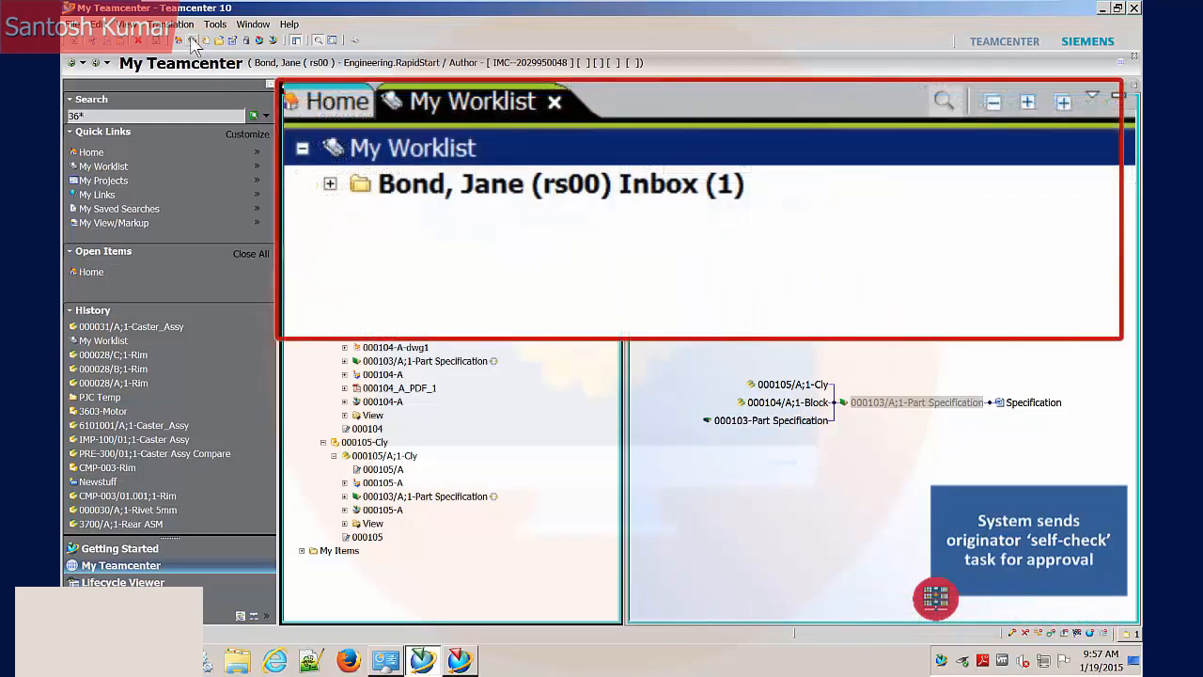
- Open the 000103/A;1-Part Specification perform-signoffs task from Inbox > Tasks To Perform
{"action": "left_click", "coordinate": [331, 184]}
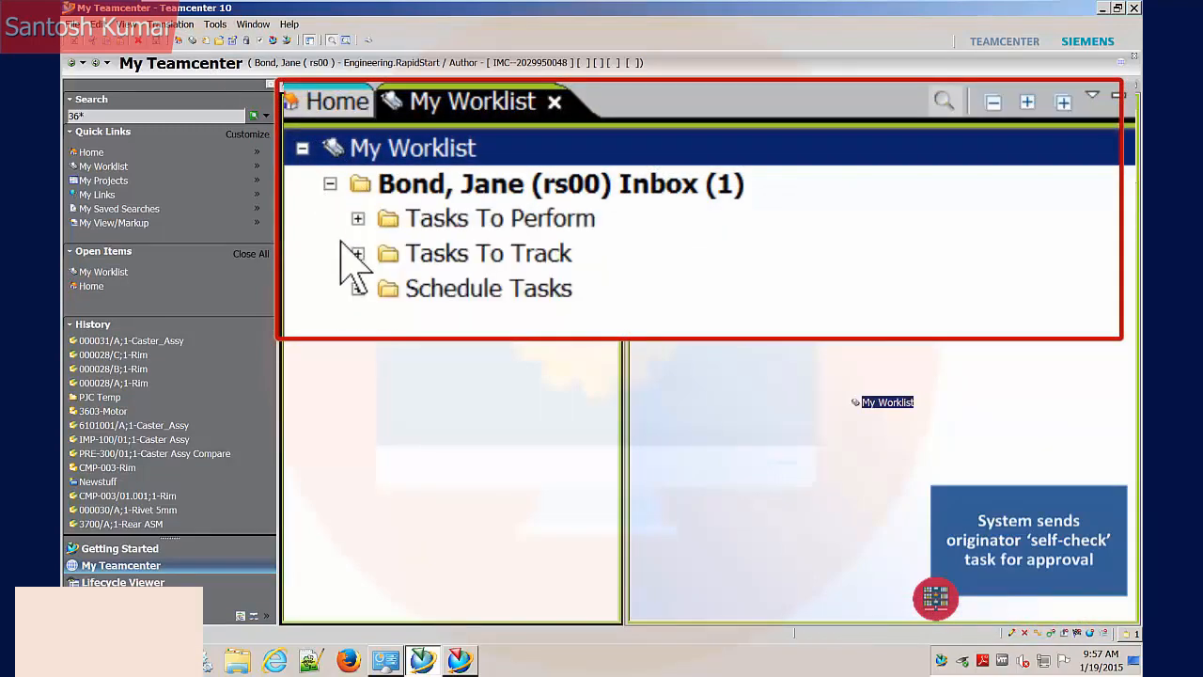
{"action": "left_click", "coordinate": [357, 218]}
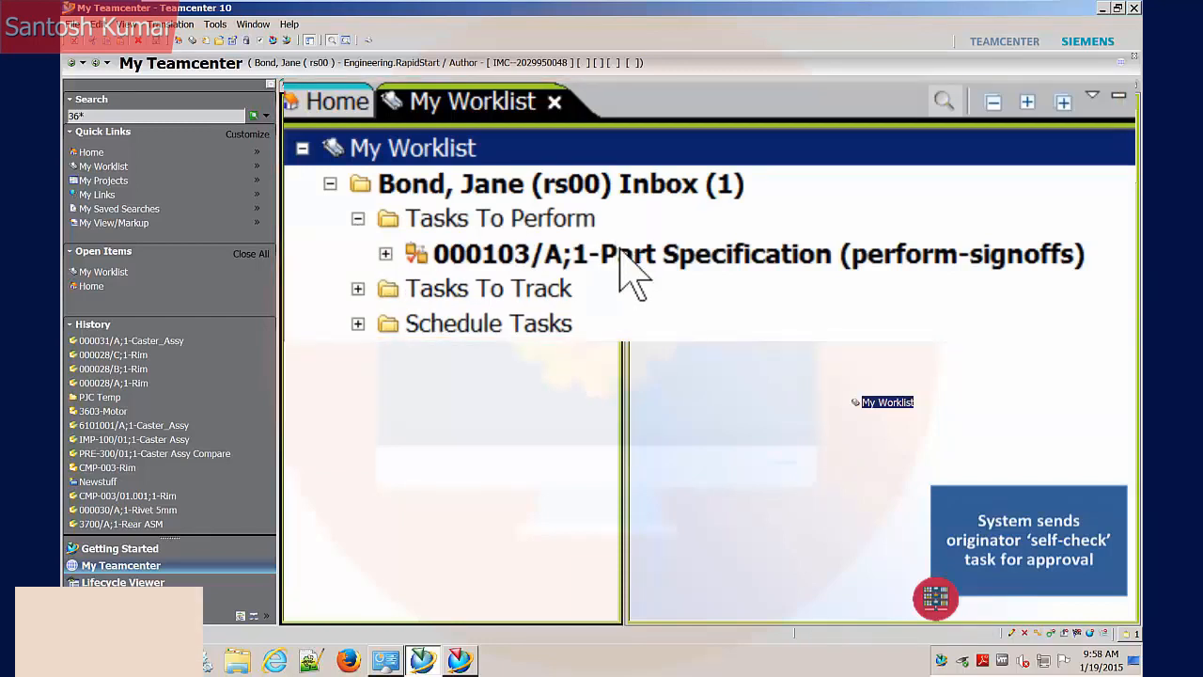
{"action": "left_click", "coordinate": [743, 254]}
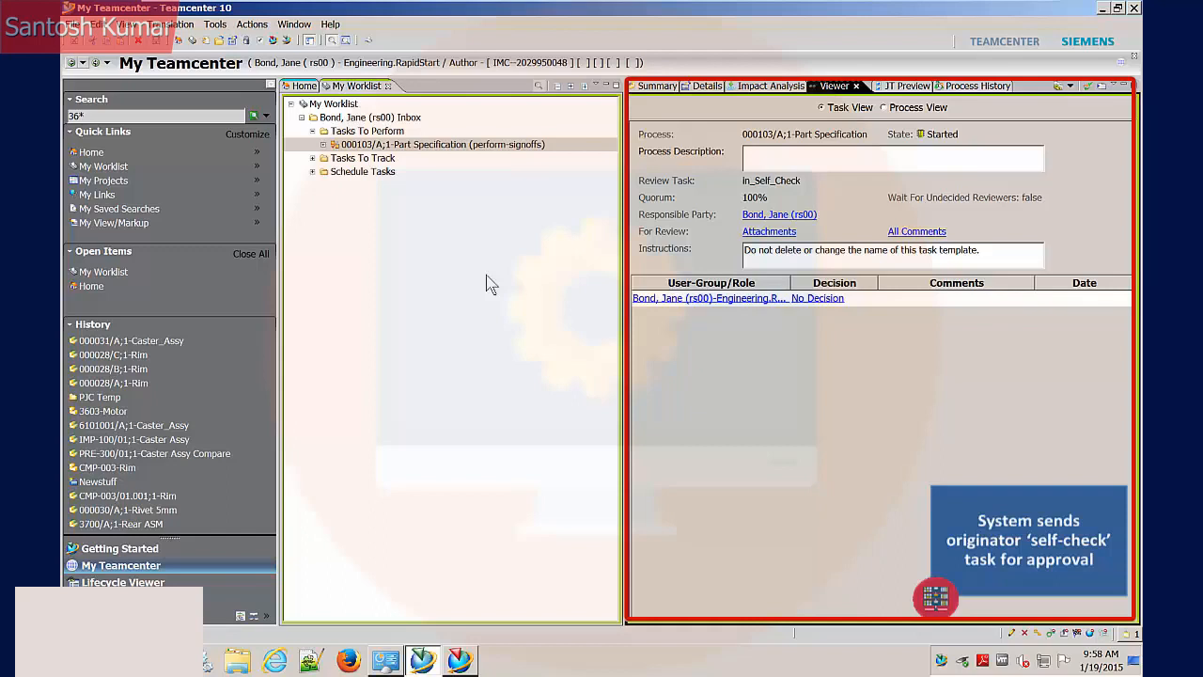
{"action": "mouse_move", "coordinate": [891, 117]}
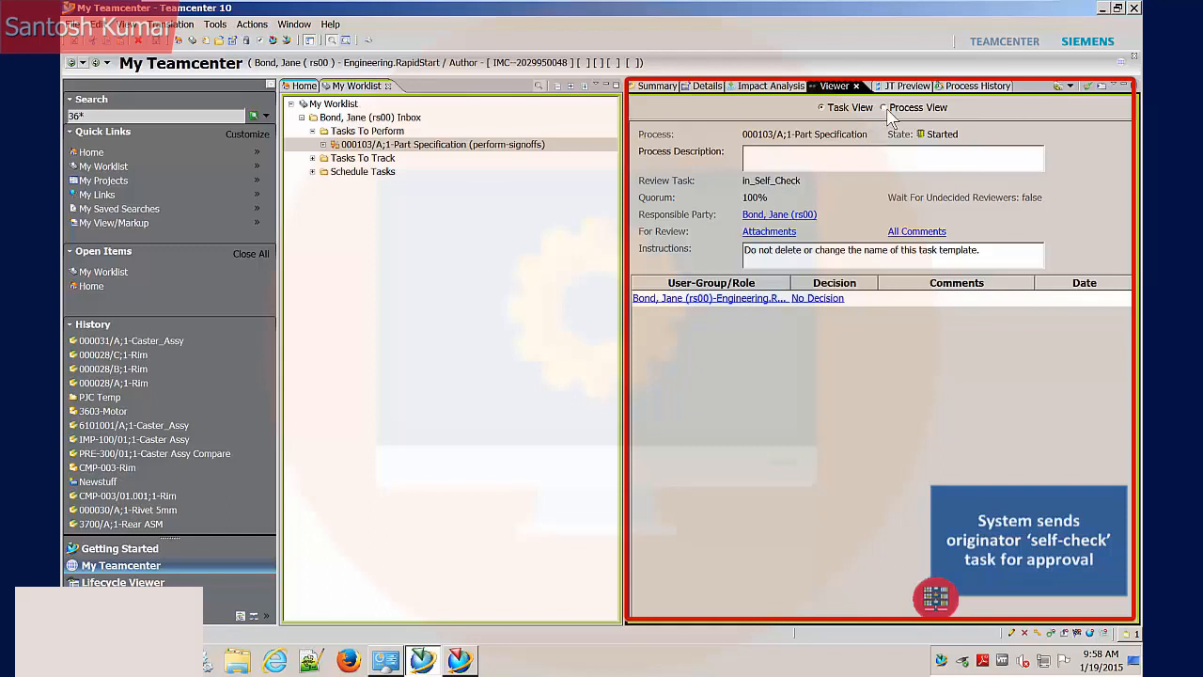
- Approve Bond, Jane's self-check signoff so the task state becomes Completed
{"action": "left_click", "coordinate": [884, 107]}
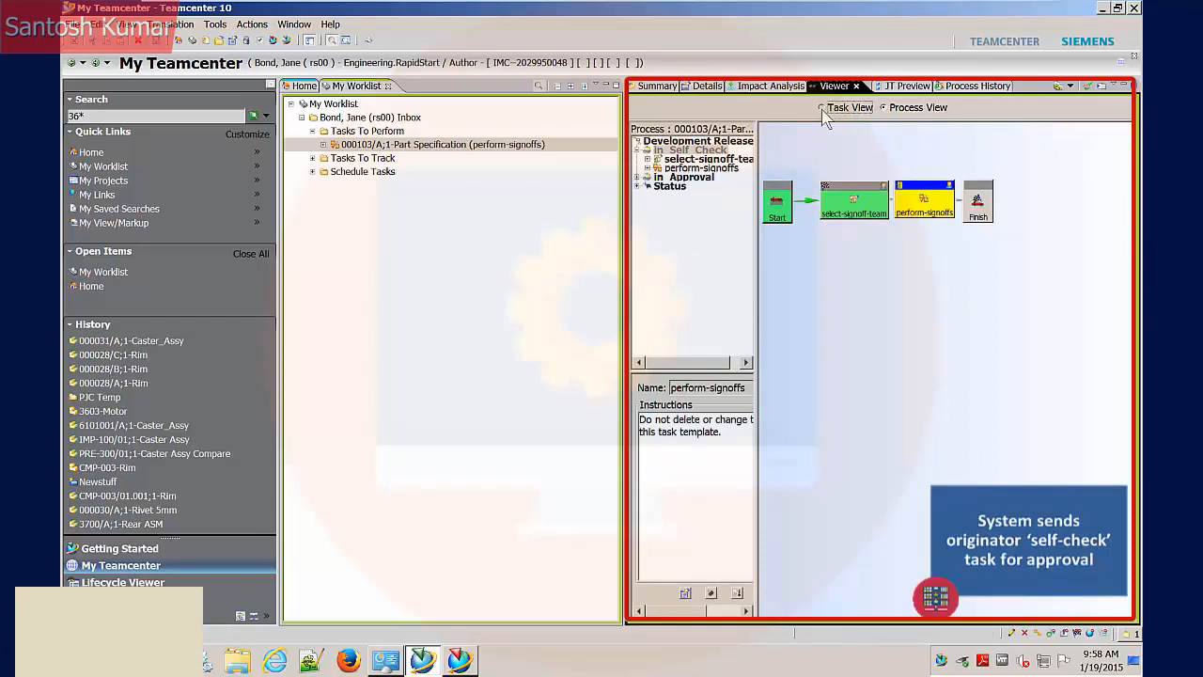
{"action": "left_click", "coordinate": [821, 107]}
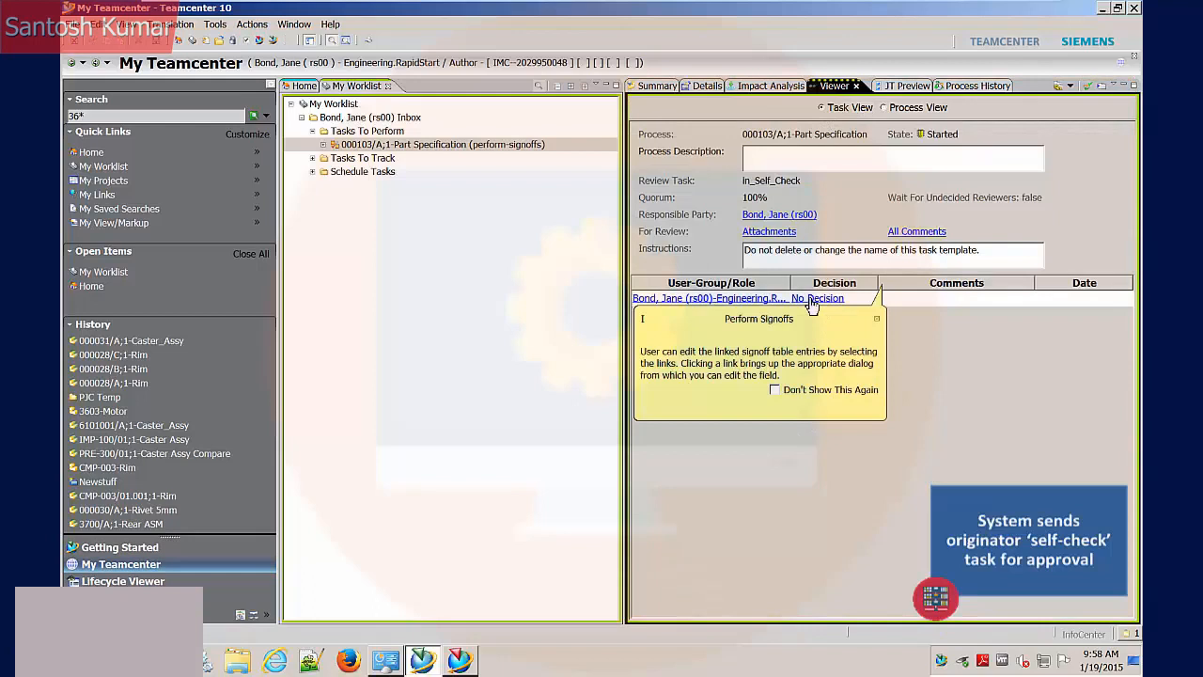
{"action": "left_click", "coordinate": [818, 297]}
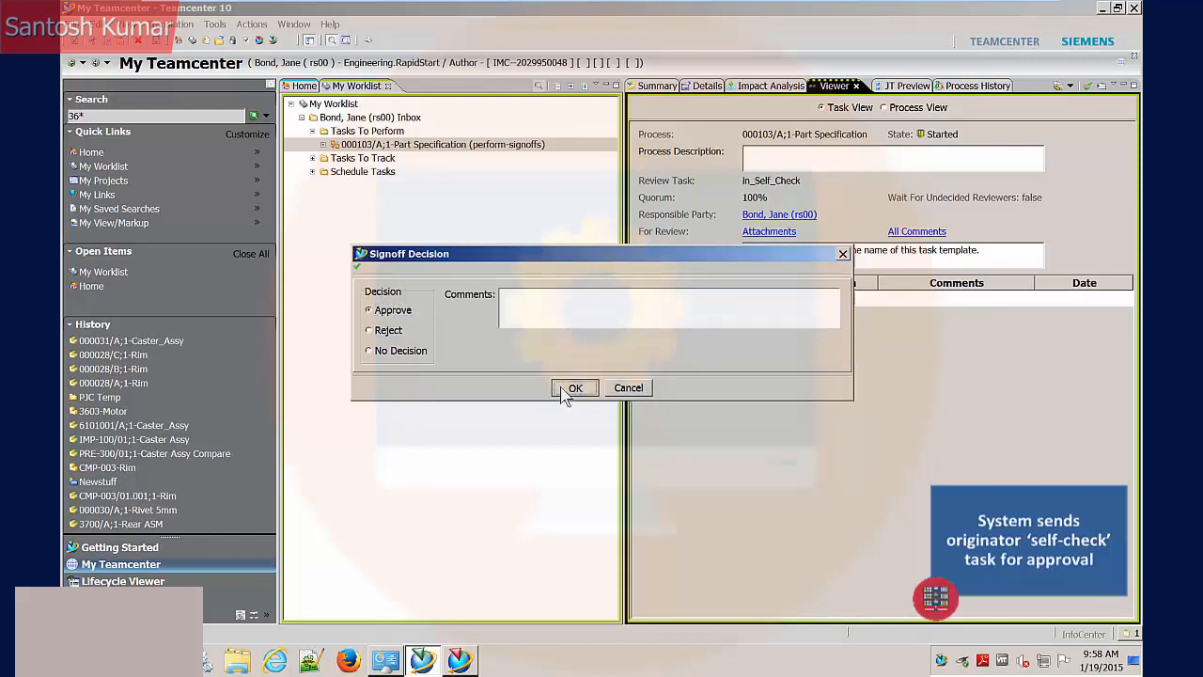
{"action": "left_click", "coordinate": [575, 387]}
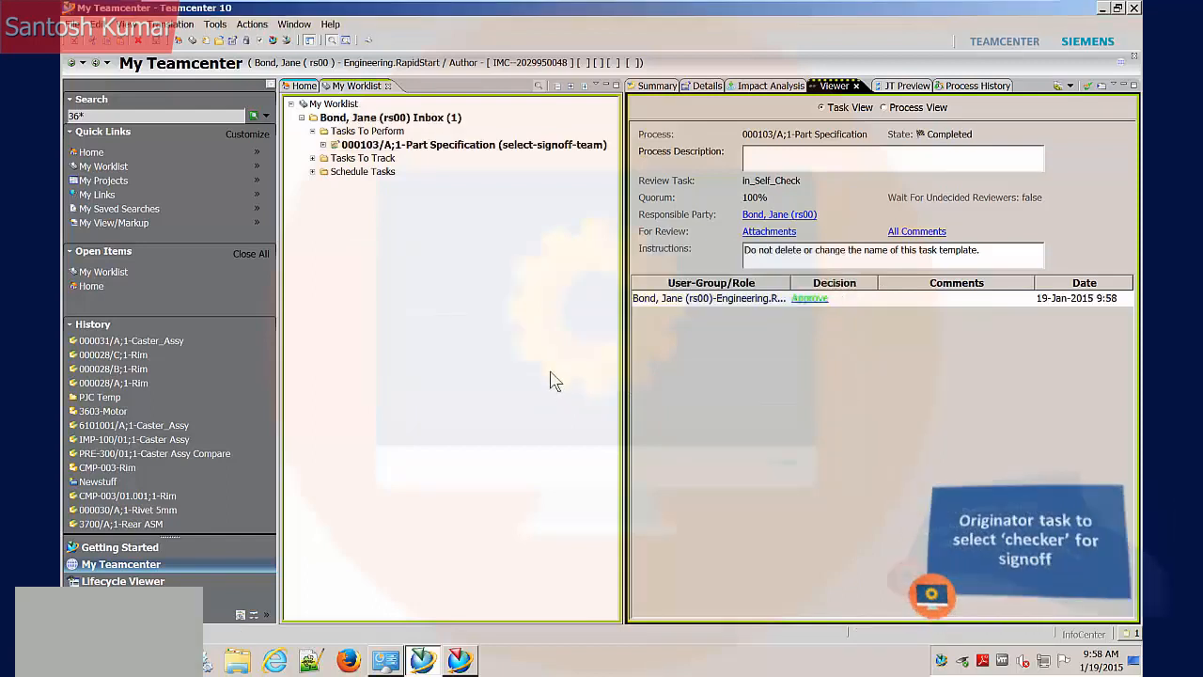
{"action": "mouse_move", "coordinate": [449, 154]}
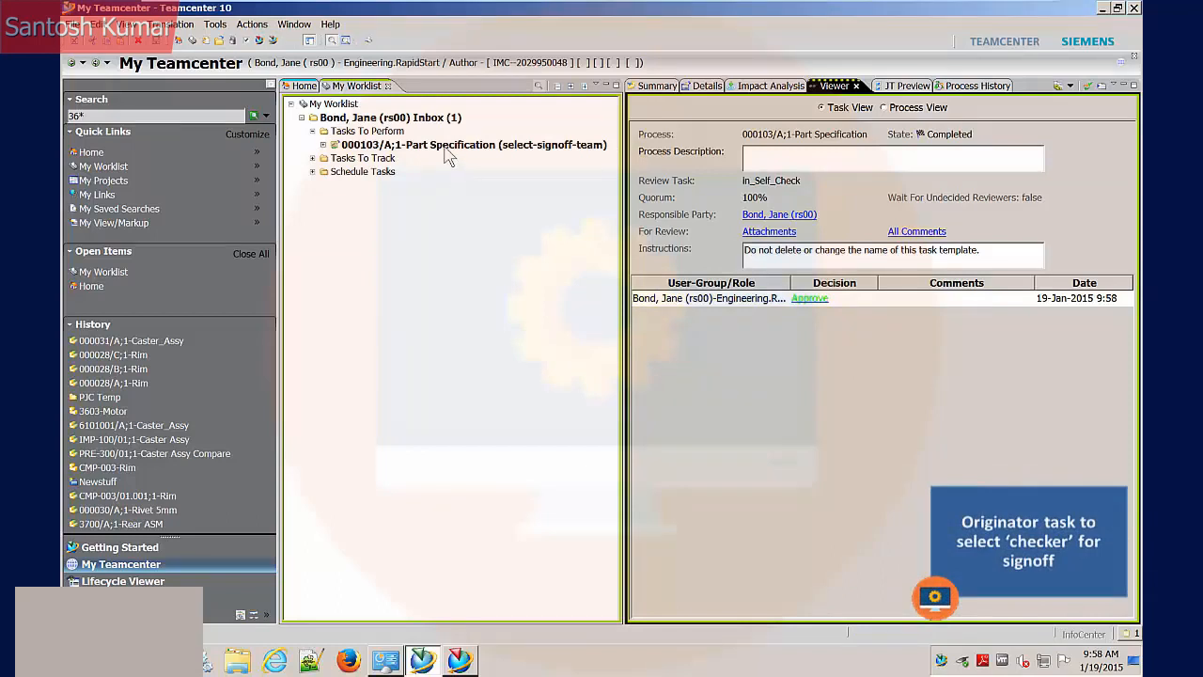
- Assign an Engineering Checker user to the */Checker/1 signoff profile and apply the team
{"action": "left_click", "coordinate": [473, 142]}
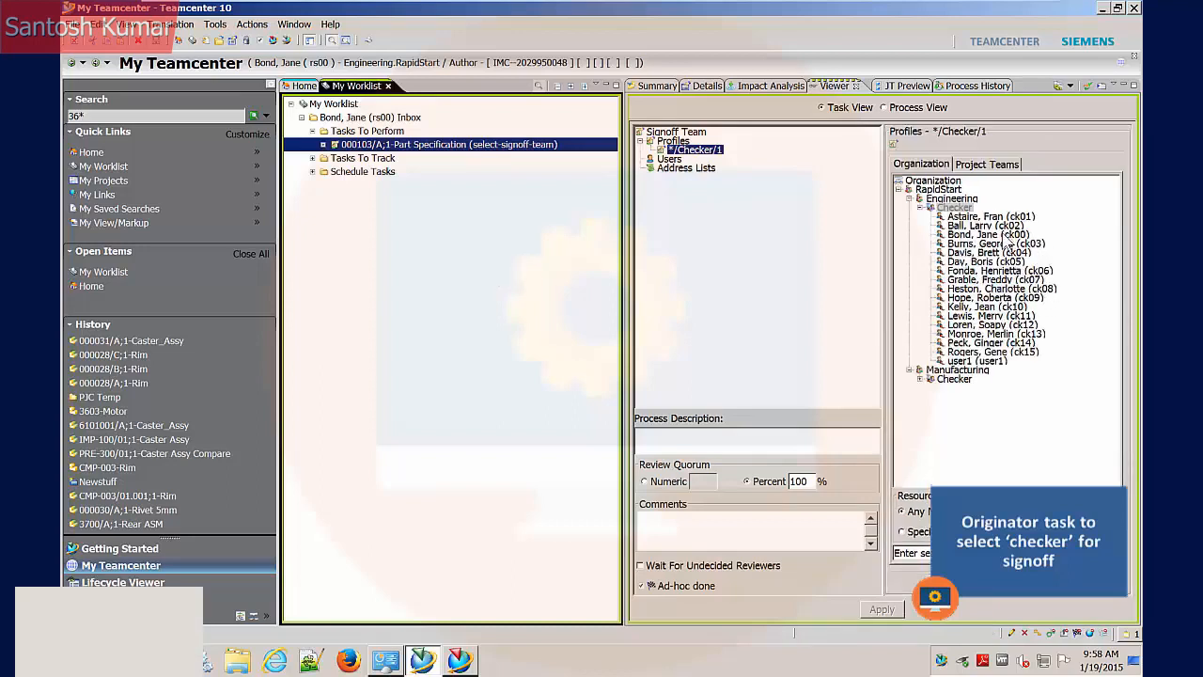
{"action": "left_click", "coordinate": [987, 233]}
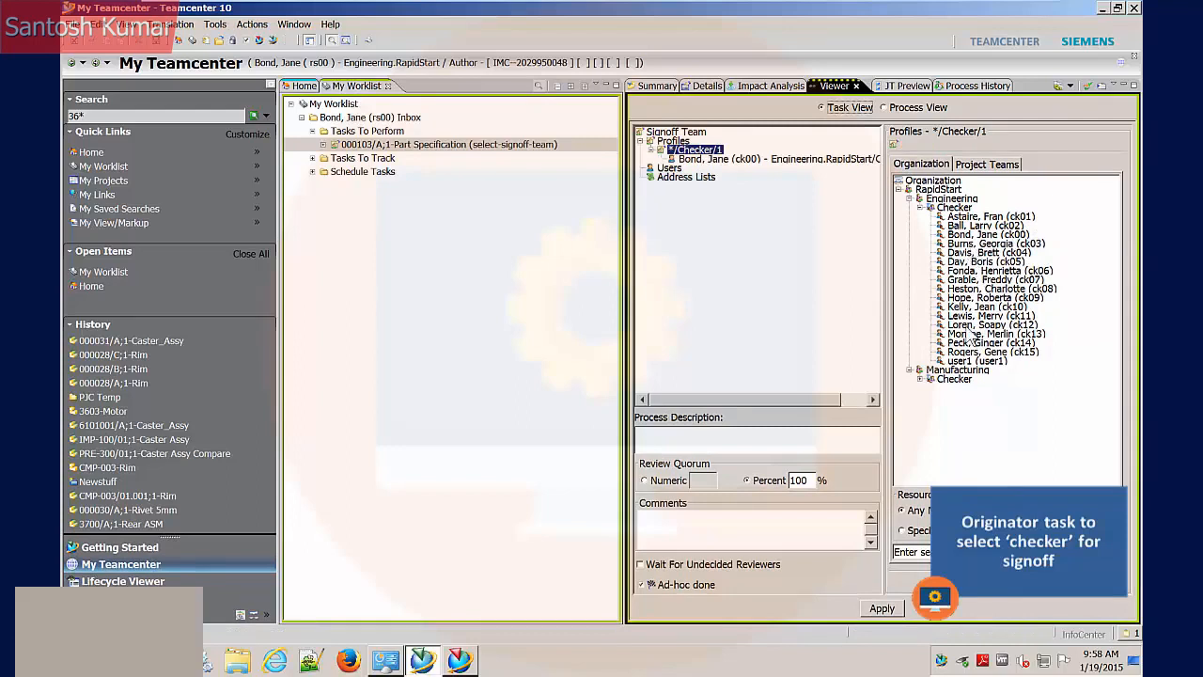
{"action": "mouse_move", "coordinate": [889, 622]}
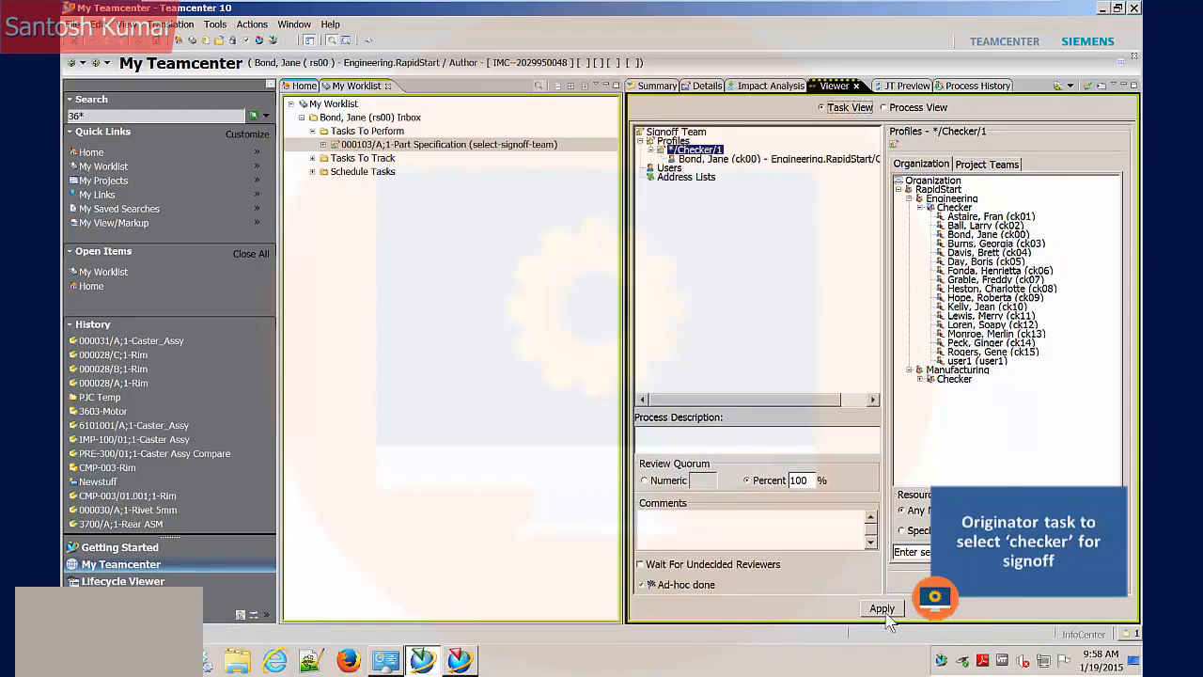
{"action": "left_click", "coordinate": [880, 609]}
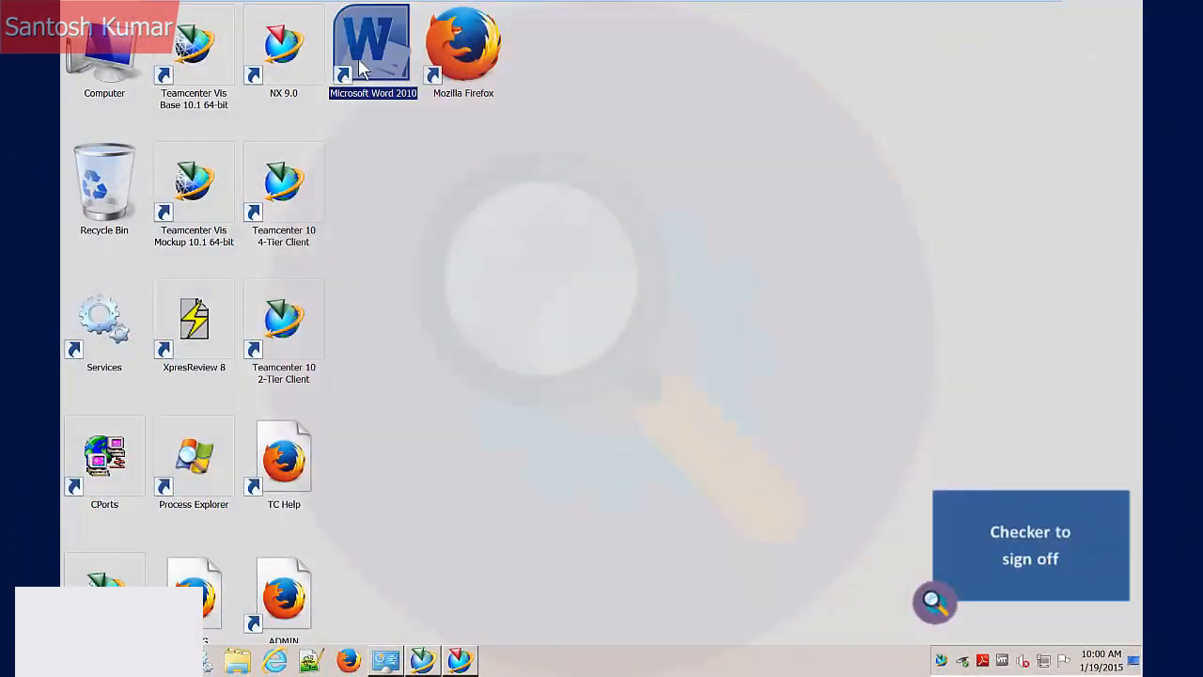
- Launch Microsoft Word 2010 and log in to Teamcenter as checker ck00 from its ribbon
{"action": "double_click", "coordinate": [372, 41]}
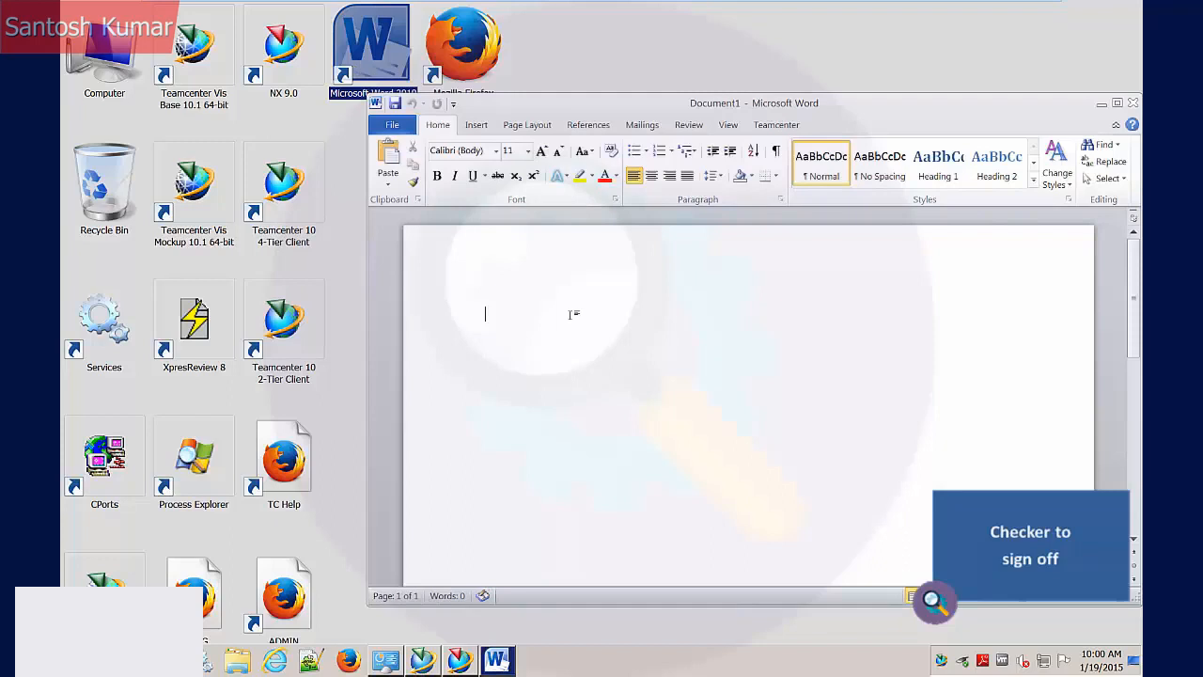
{"action": "left_click", "coordinate": [776, 124]}
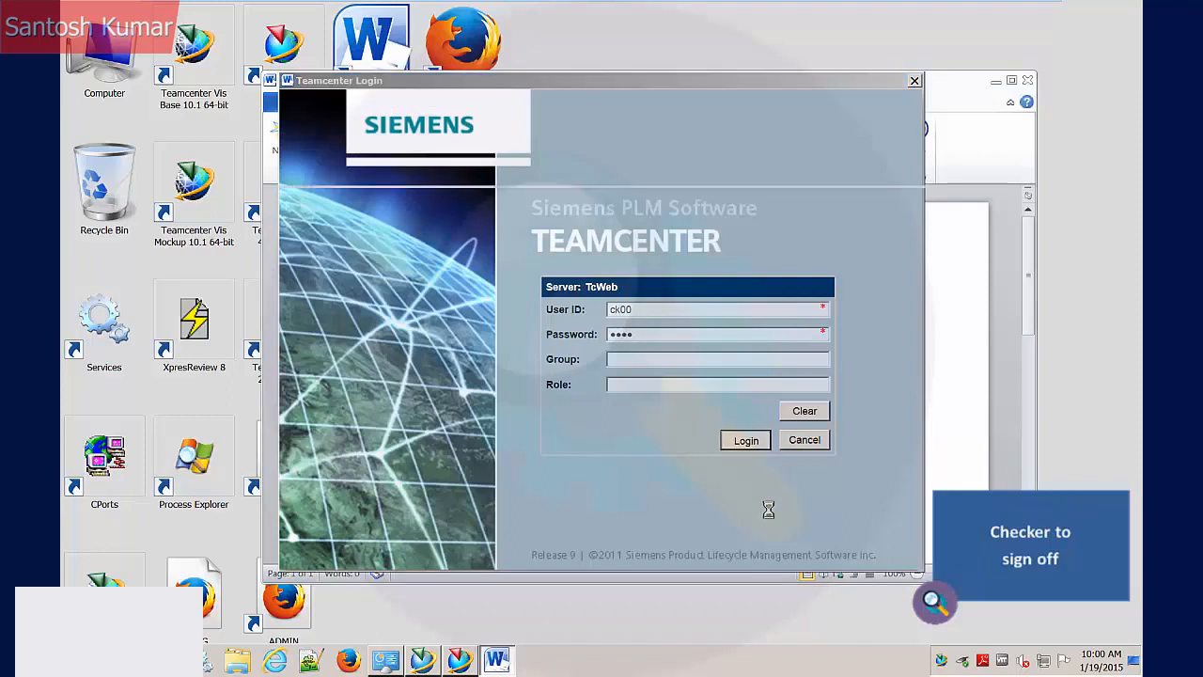
{"action": "left_click", "coordinate": [745, 440]}
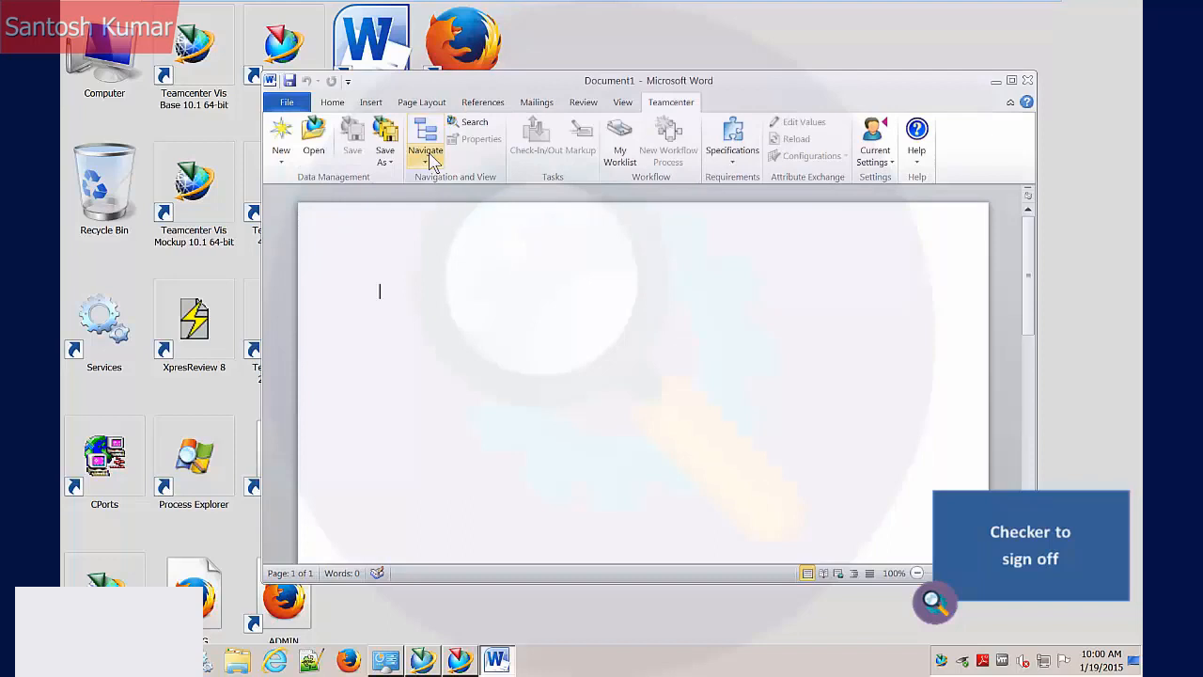
- Open the task's target Specification dataset read-only from the checker's inbox in Word
{"action": "left_click", "coordinate": [425, 141]}
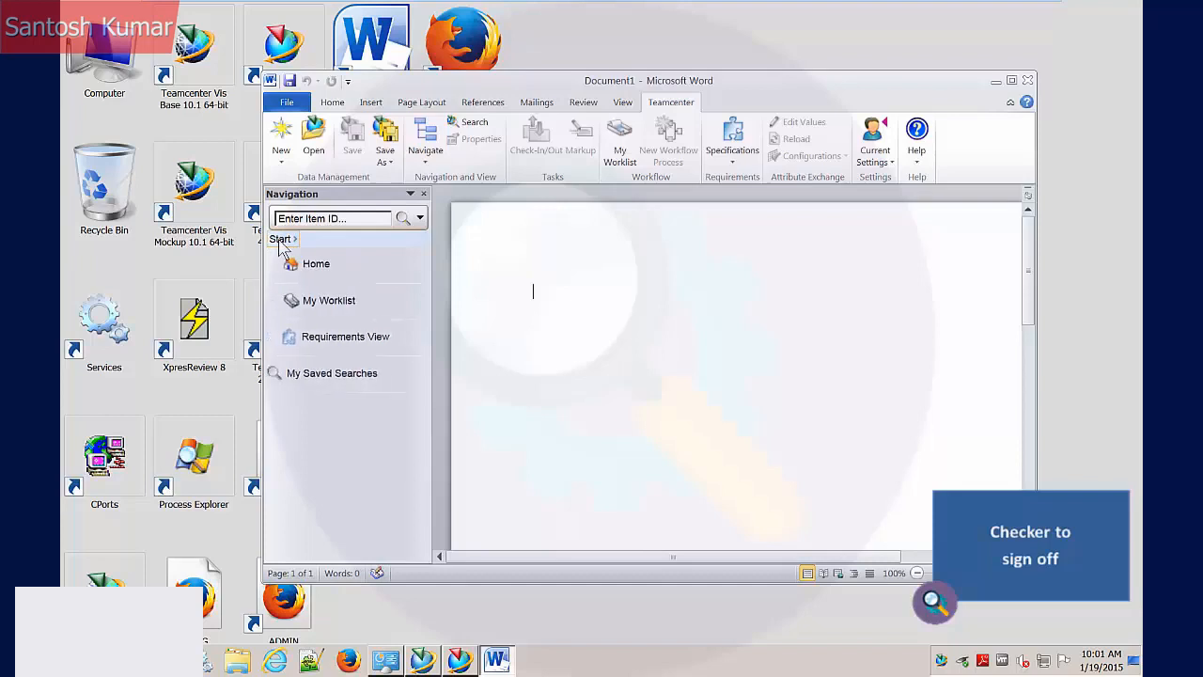
{"action": "mouse_move", "coordinate": [329, 301]}
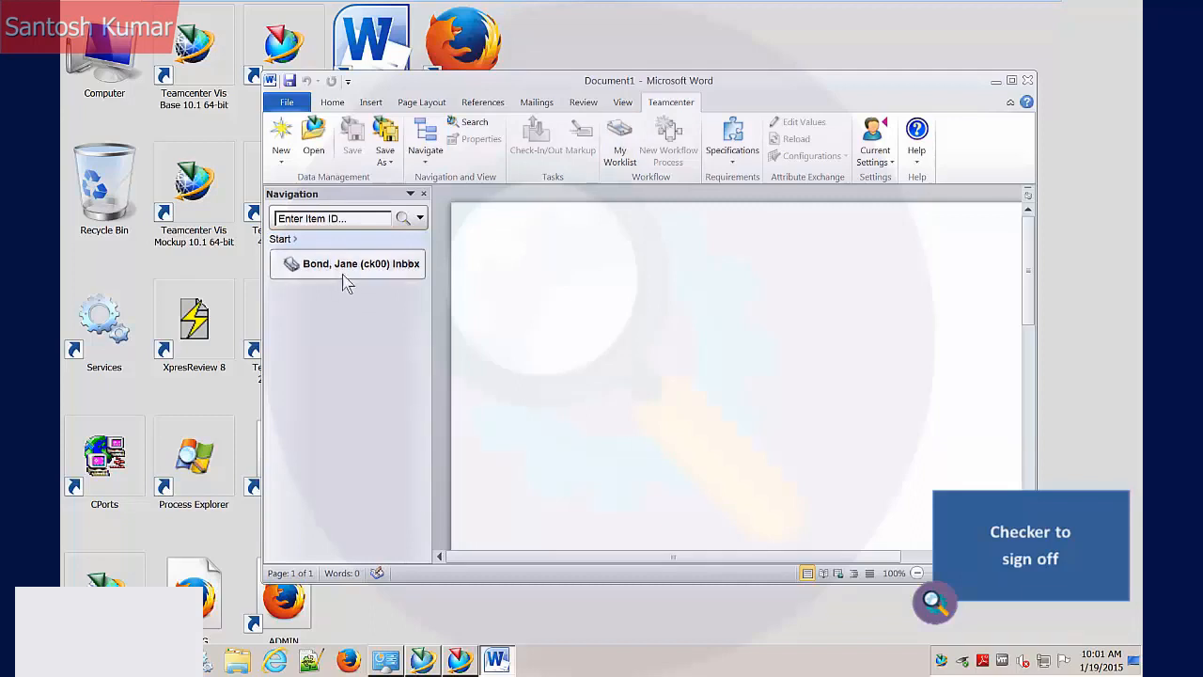
{"action": "left_click", "coordinate": [361, 263]}
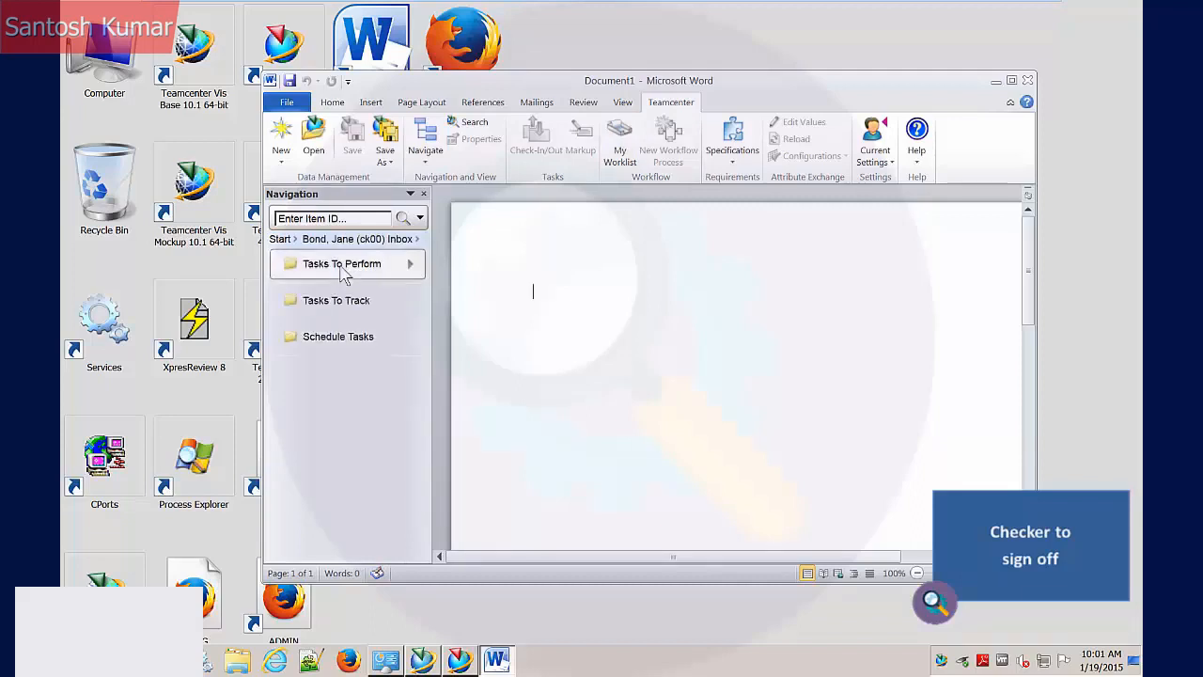
{"action": "left_click", "coordinate": [342, 264]}
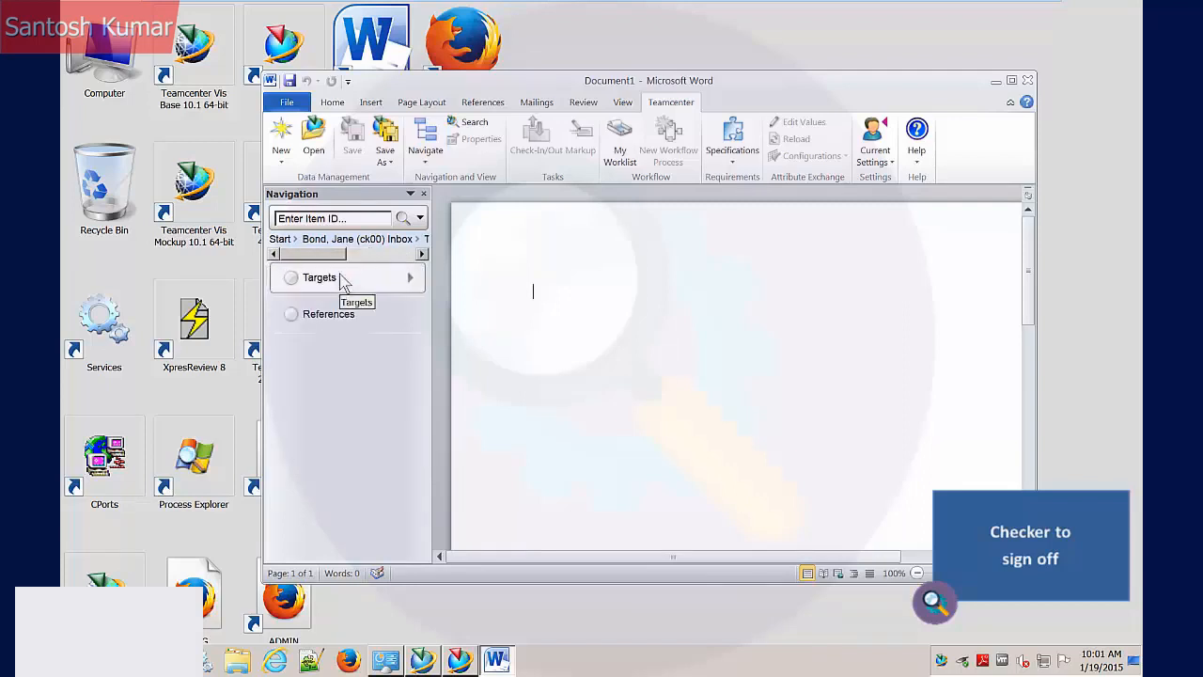
{"action": "left_click", "coordinate": [320, 276]}
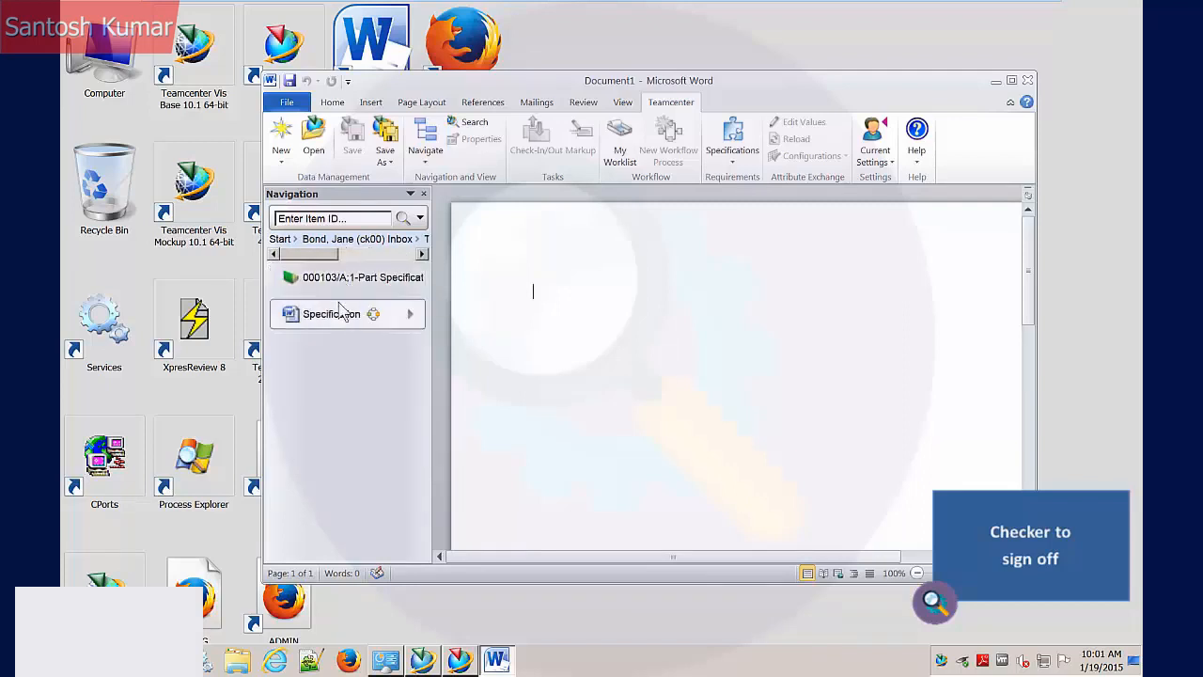
{"action": "right_click", "coordinate": [331, 312]}
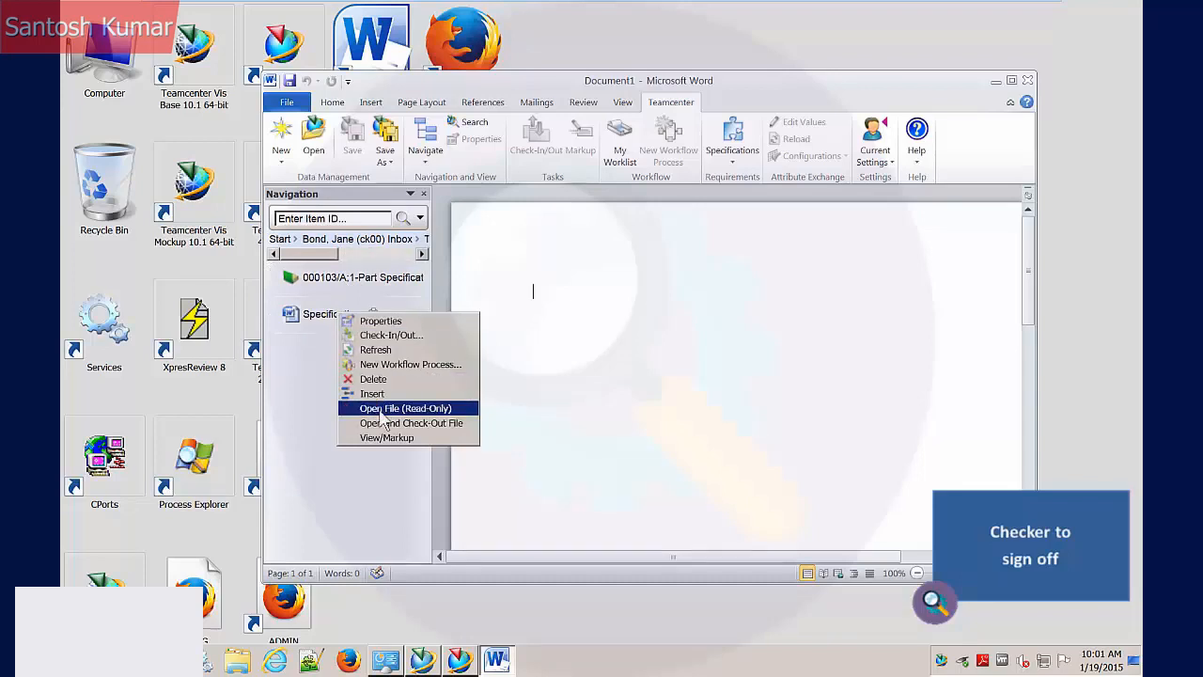
{"action": "left_click", "coordinate": [406, 408]}
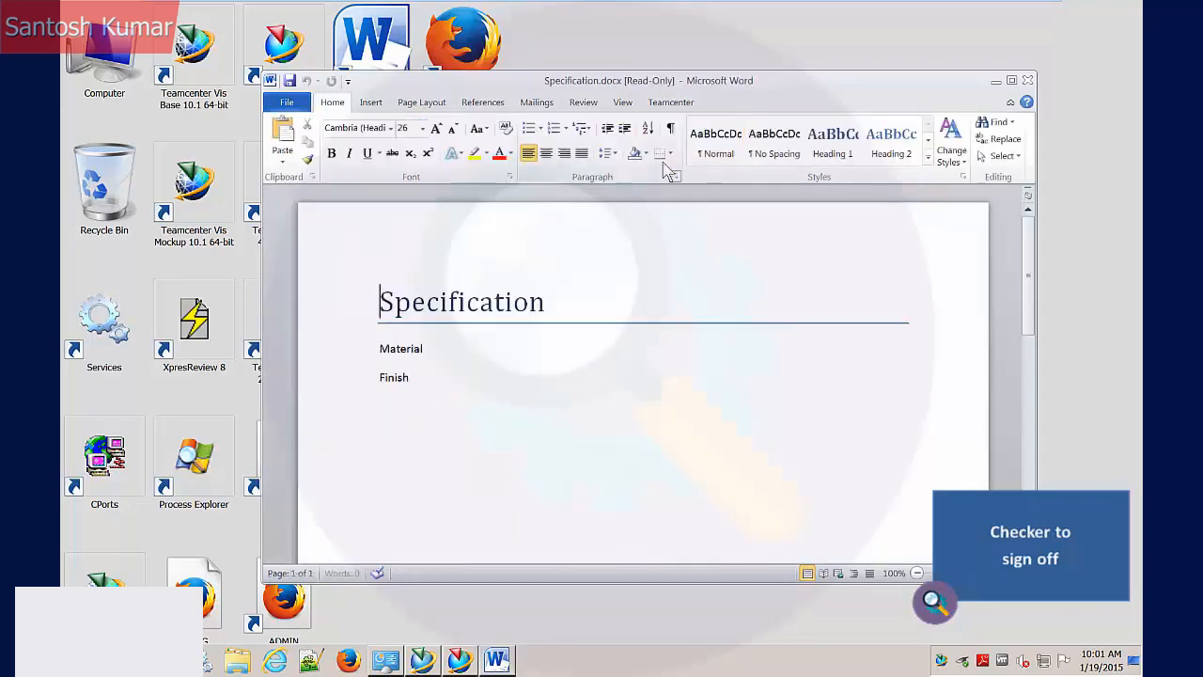
- Perform the workflow task from Word and record the checker's signoff decision as Approve
{"action": "left_click", "coordinate": [670, 101]}
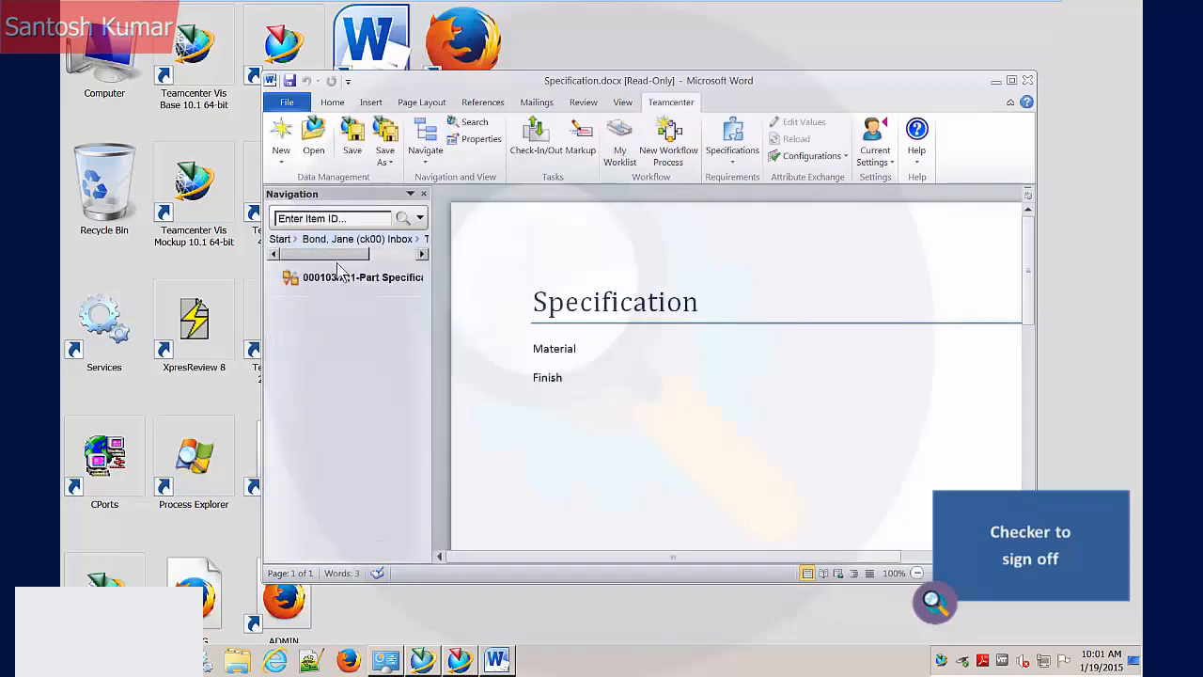
{"action": "right_click", "coordinate": [361, 277]}
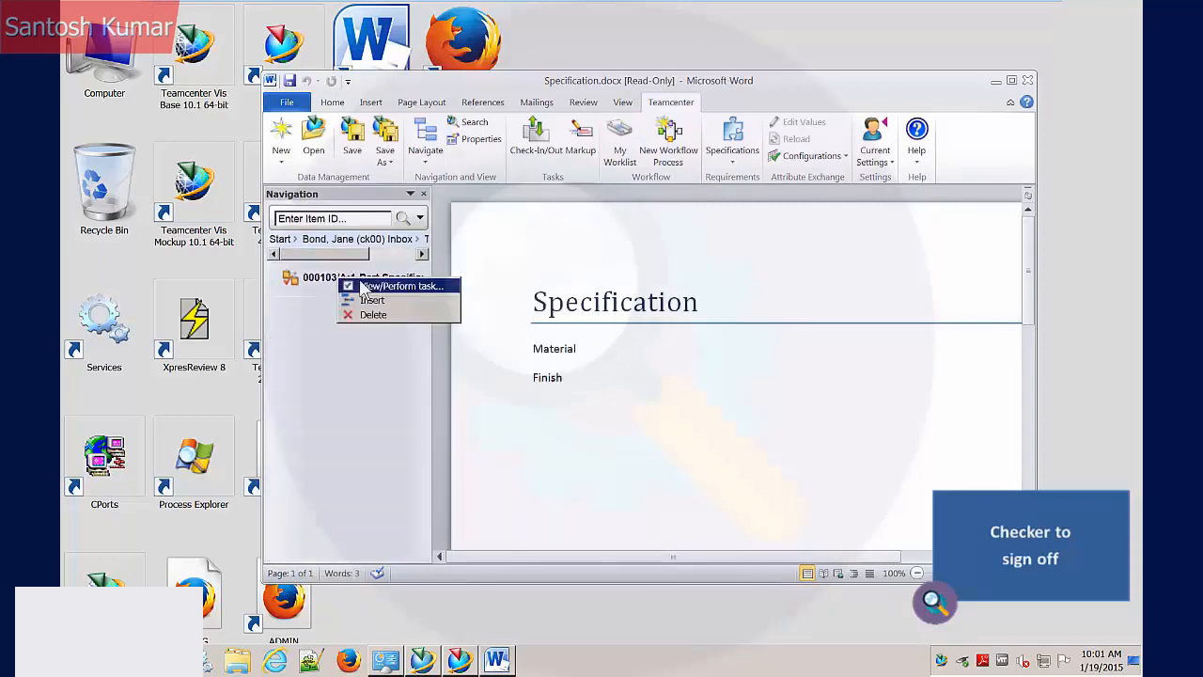
{"action": "left_click", "coordinate": [402, 285]}
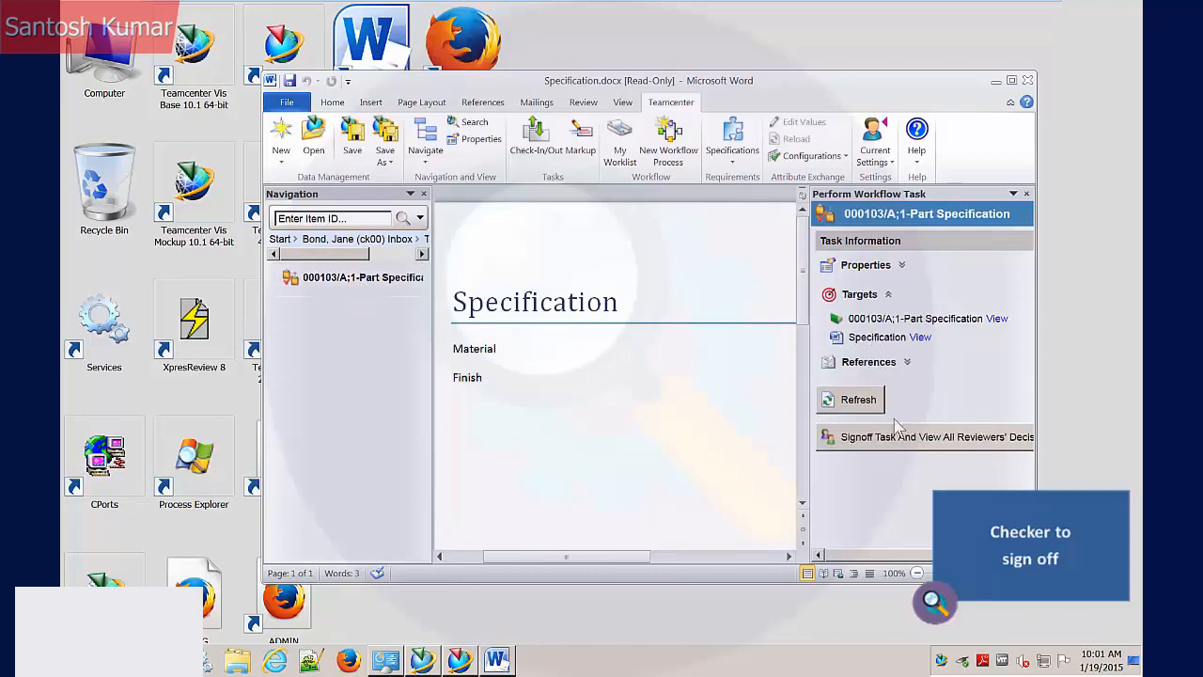
{"action": "left_click", "coordinate": [923, 436]}
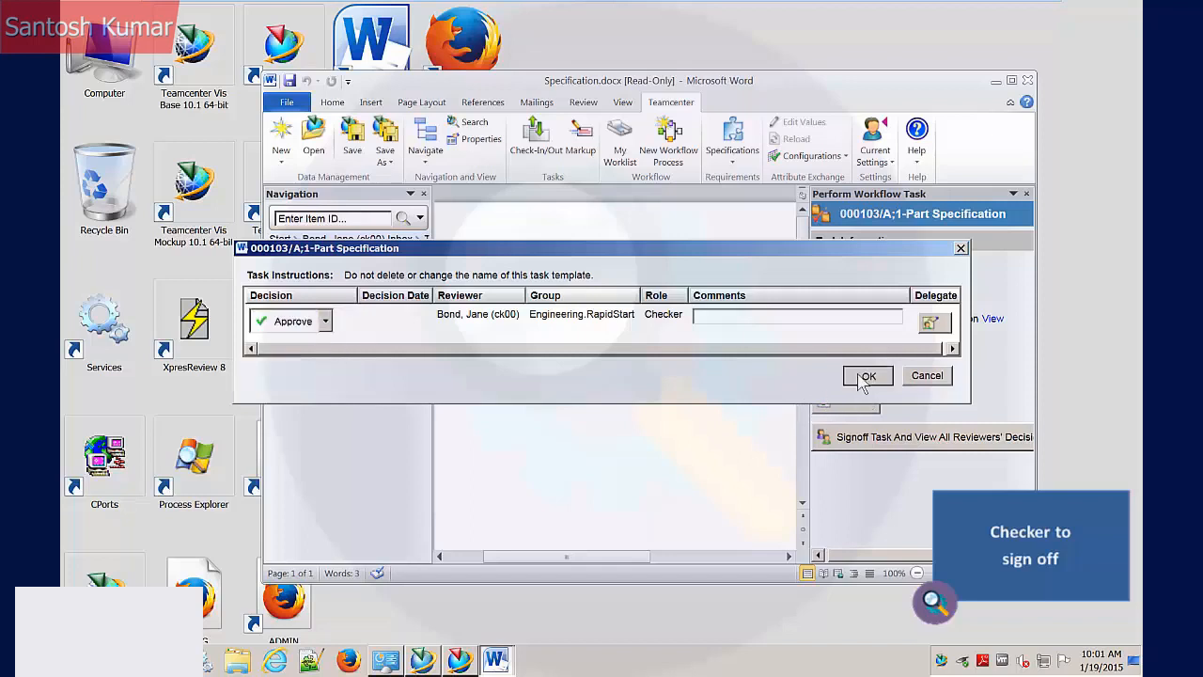
{"action": "left_click", "coordinate": [867, 376]}
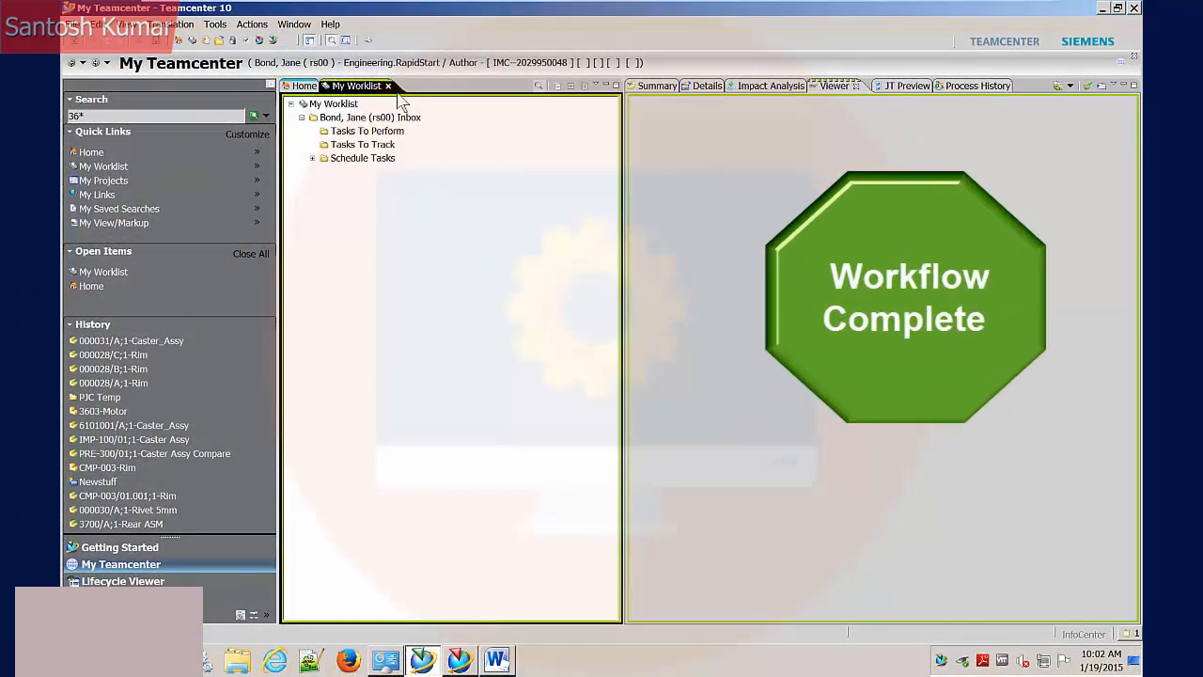
- Return to the Home folder to confirm status 30 on 000103/A;1-Part Specification and its dataset
{"action": "left_click", "coordinate": [303, 86]}
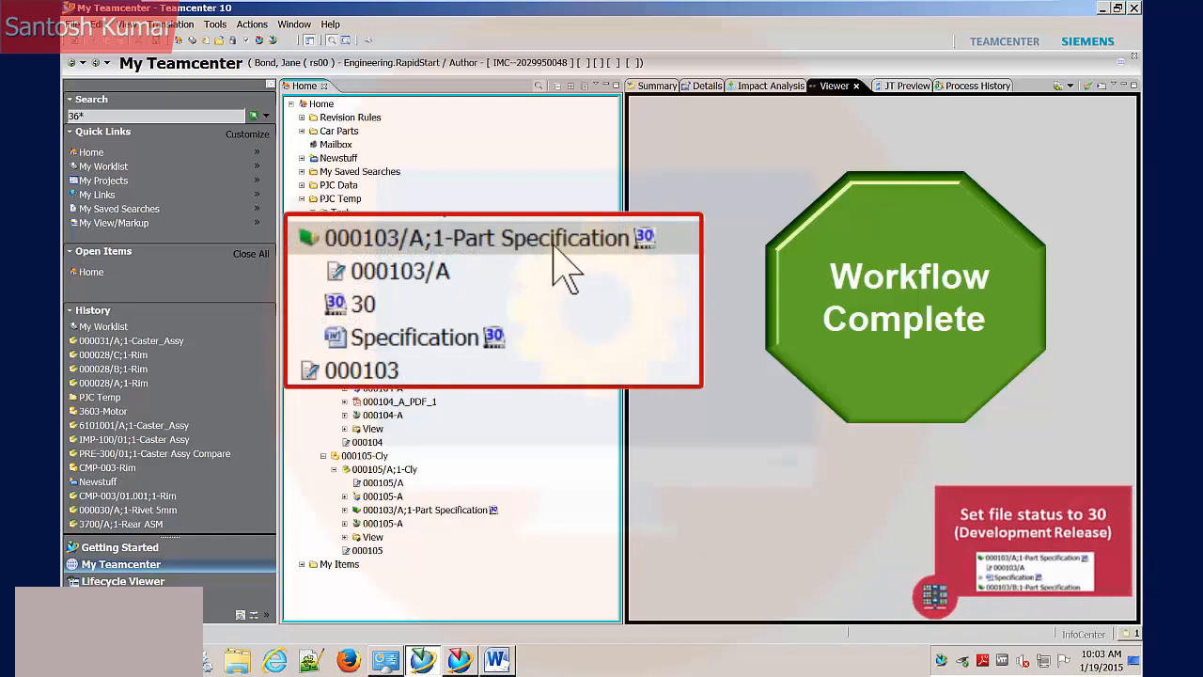
{"action": "mouse_move", "coordinate": [384, 361]}
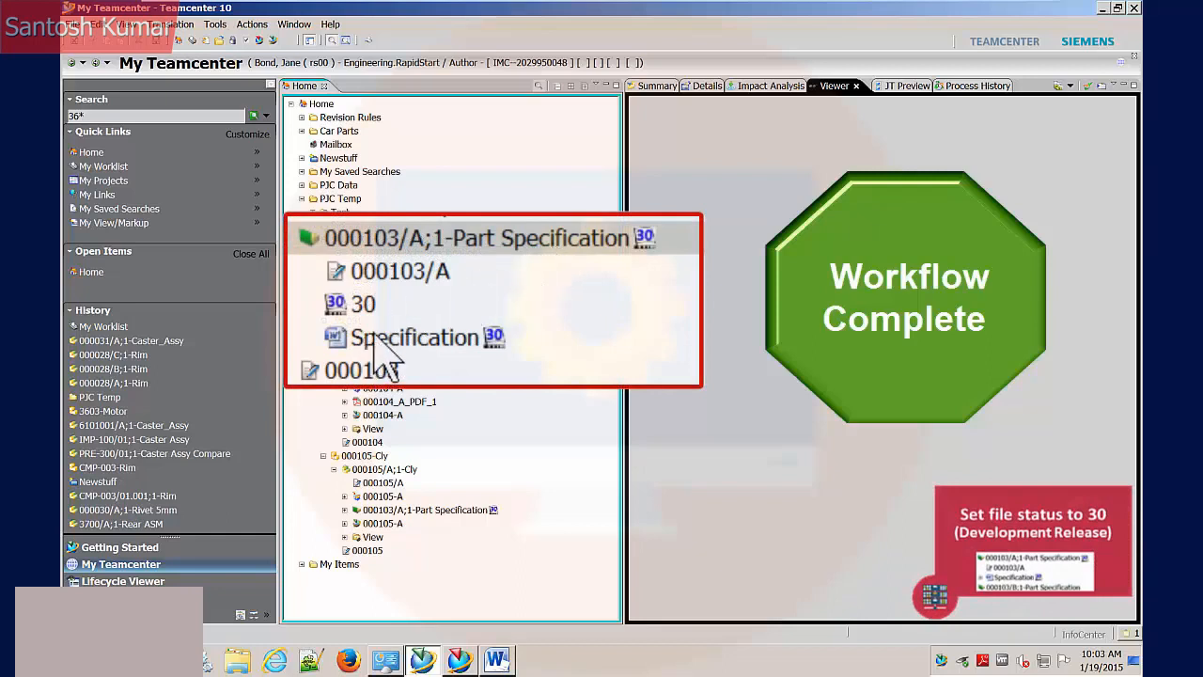